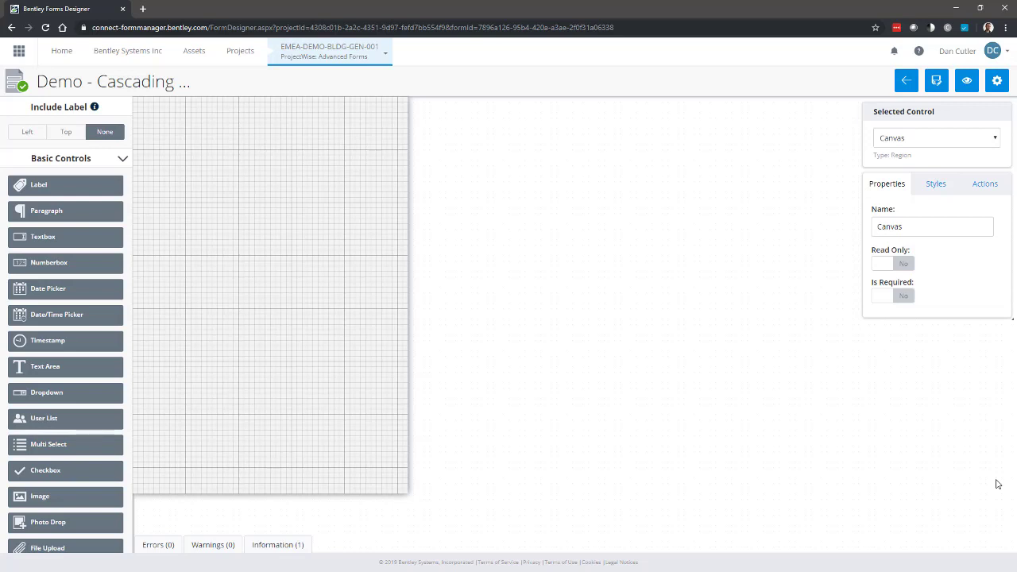
# Drag a Cascading List from Advanced Controls onto the blank form canvas.
pyautogui.scroll(-3)
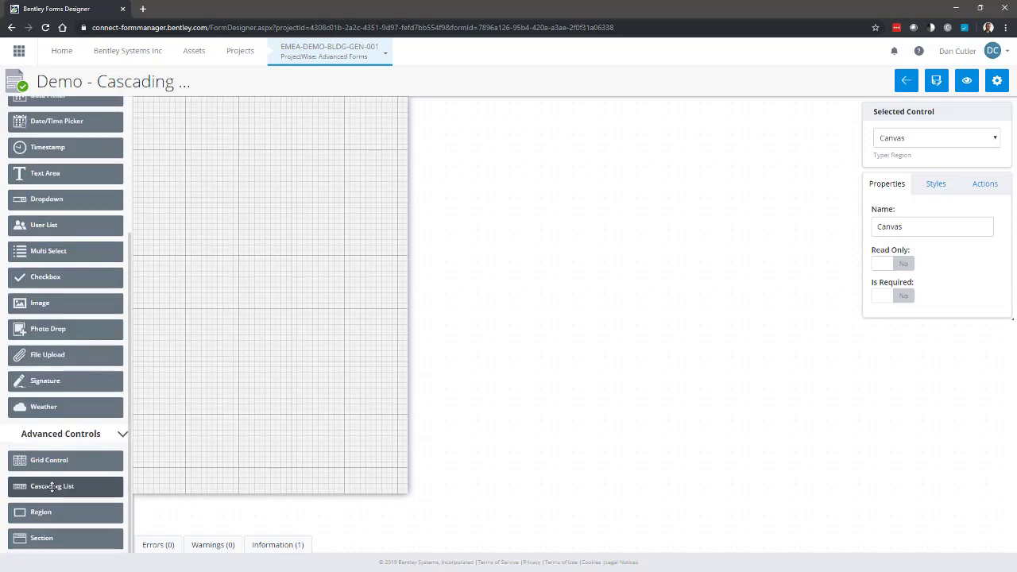
pyautogui.moveTo(54, 489)
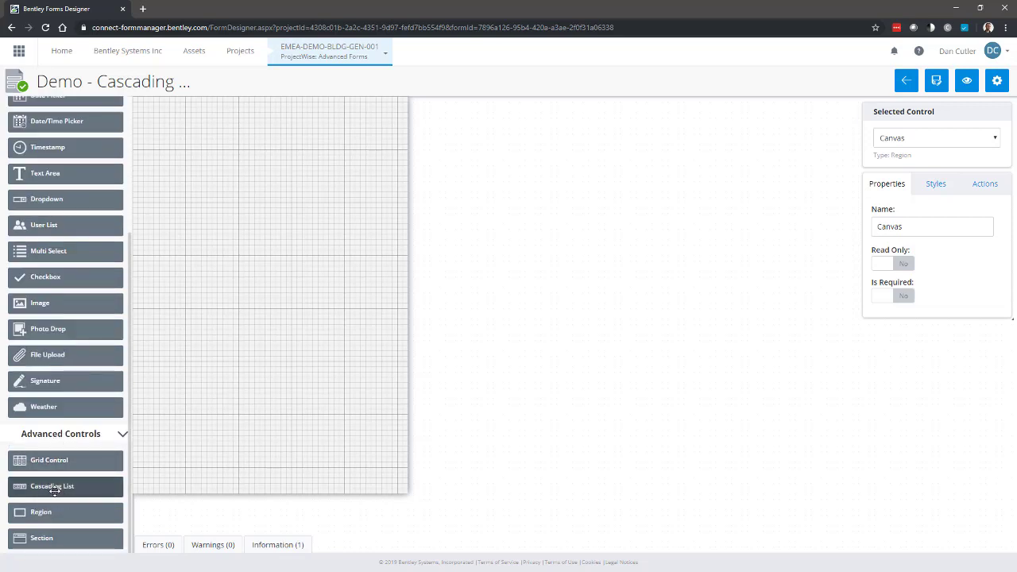
pyautogui.moveTo(51, 485); pyautogui.dragTo(168, 485)
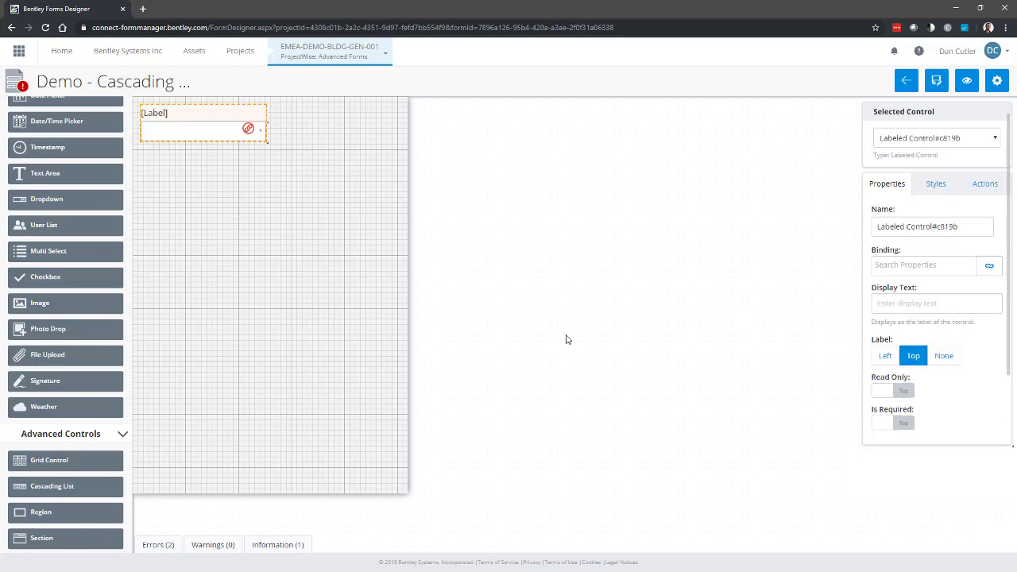
pyautogui.moveTo(198, 224)
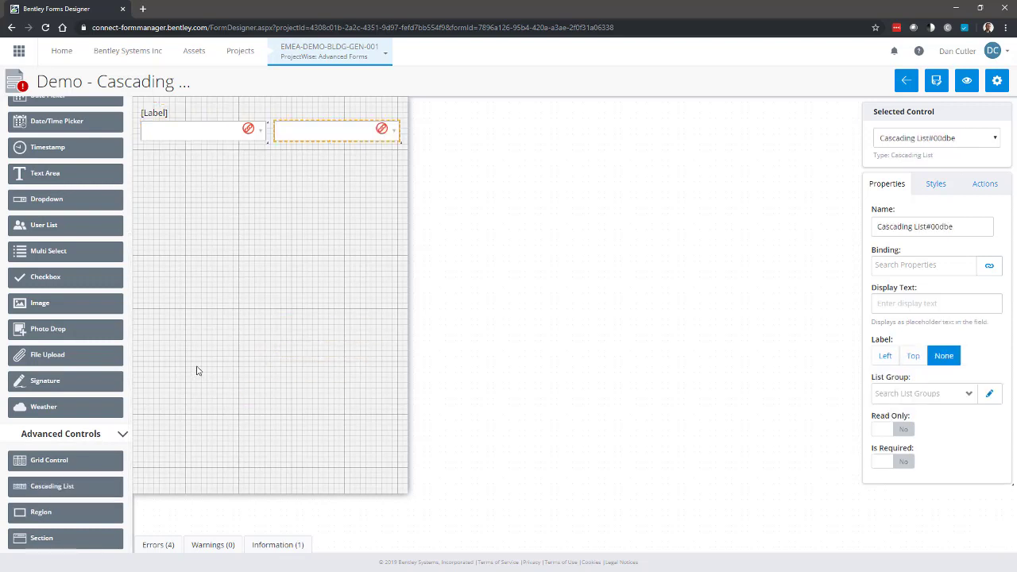
# Select the first dropdown field of the cascading list.
pyautogui.click(203, 128)
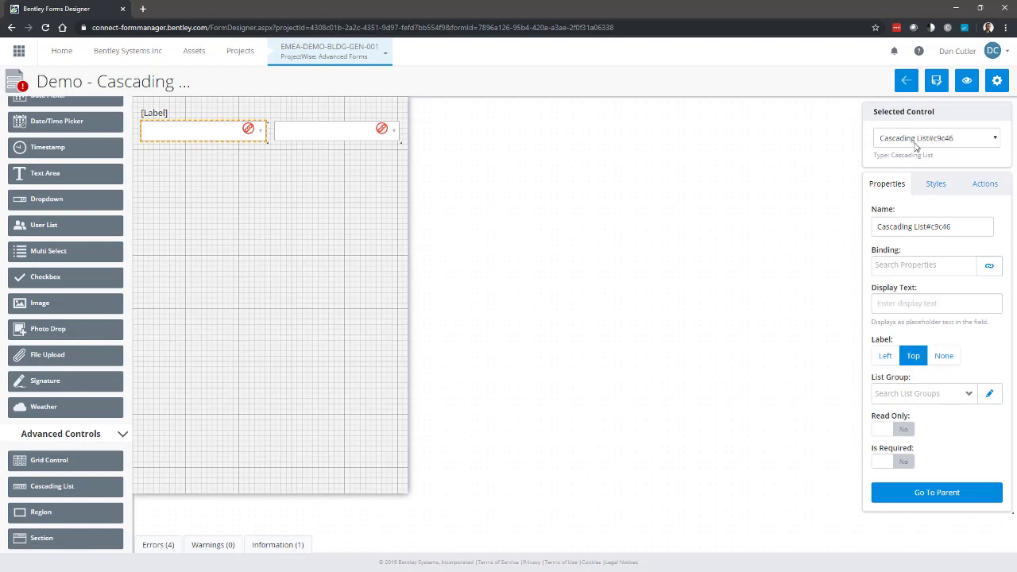
pyautogui.moveTo(863, 350)
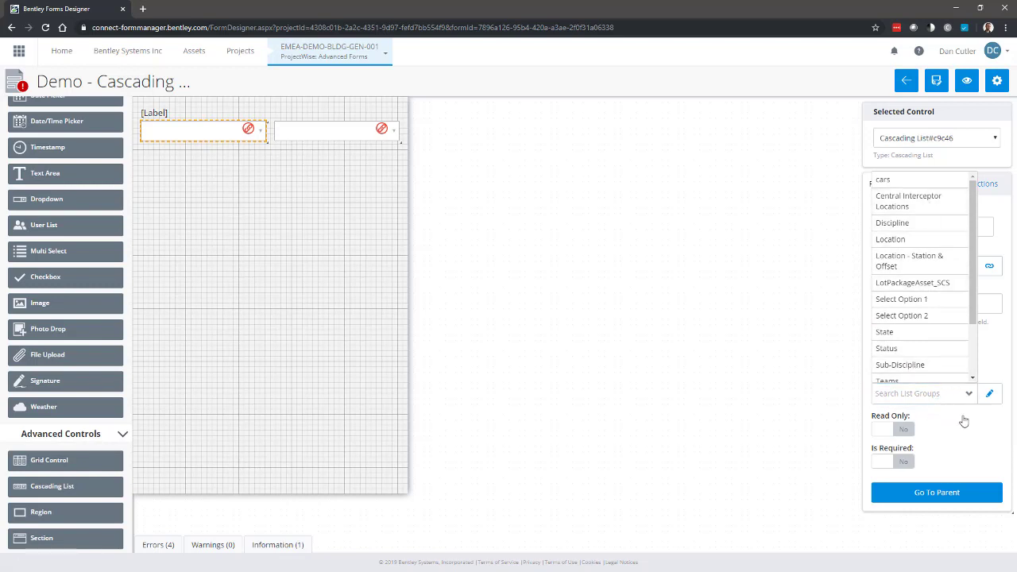
pyautogui.moveTo(983, 415)
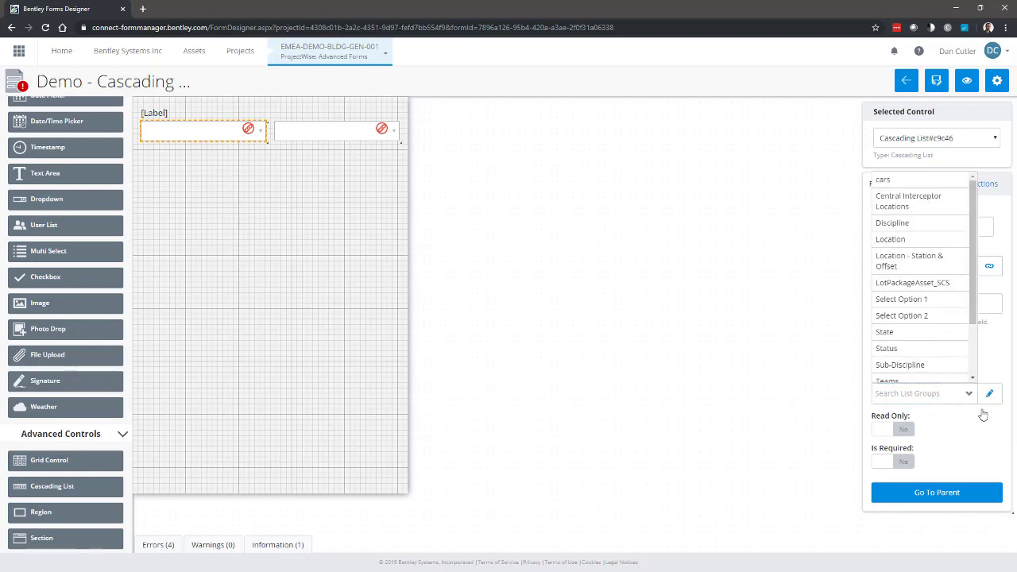
pyautogui.moveTo(989, 393)
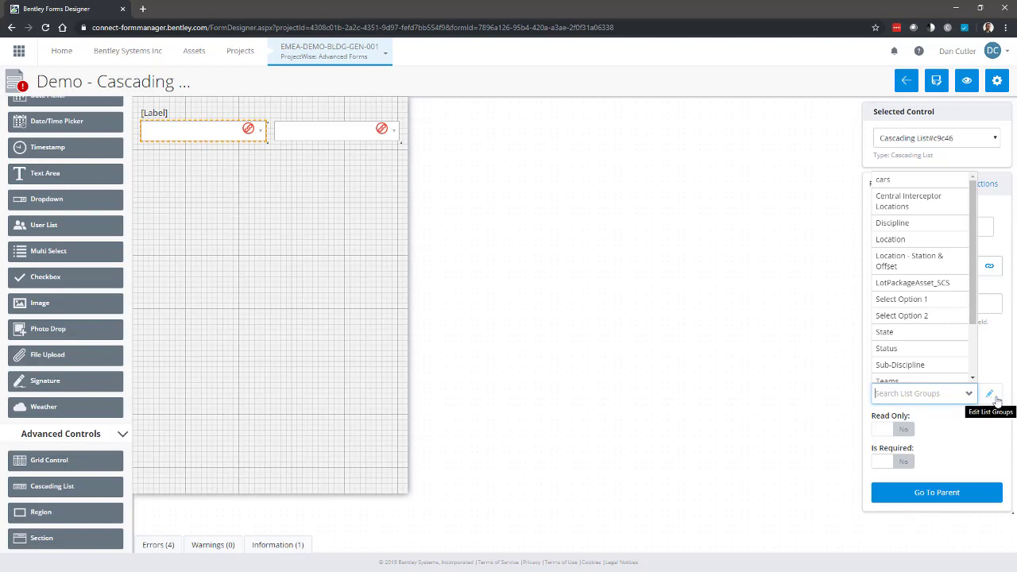
# Open the Edit List Groups dialog and download the sample Excel list group file.
pyautogui.click(990, 393)
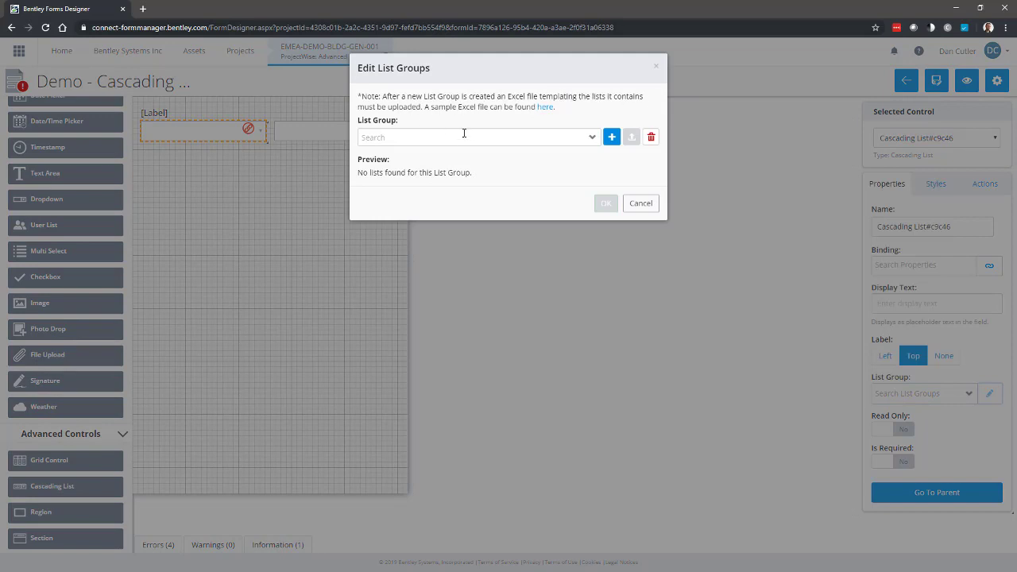
pyautogui.moveTo(478, 116)
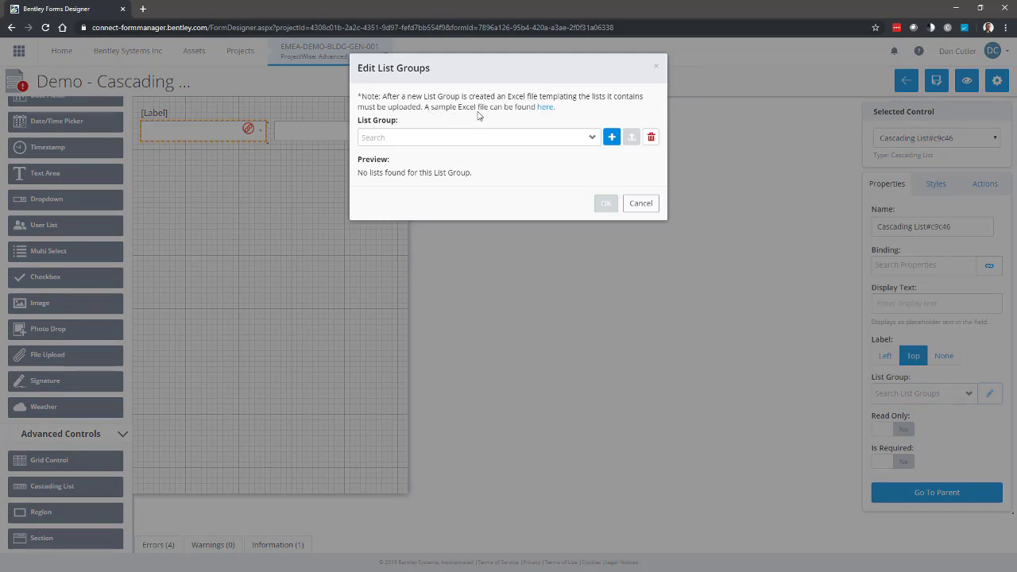
pyautogui.moveTo(545, 106)
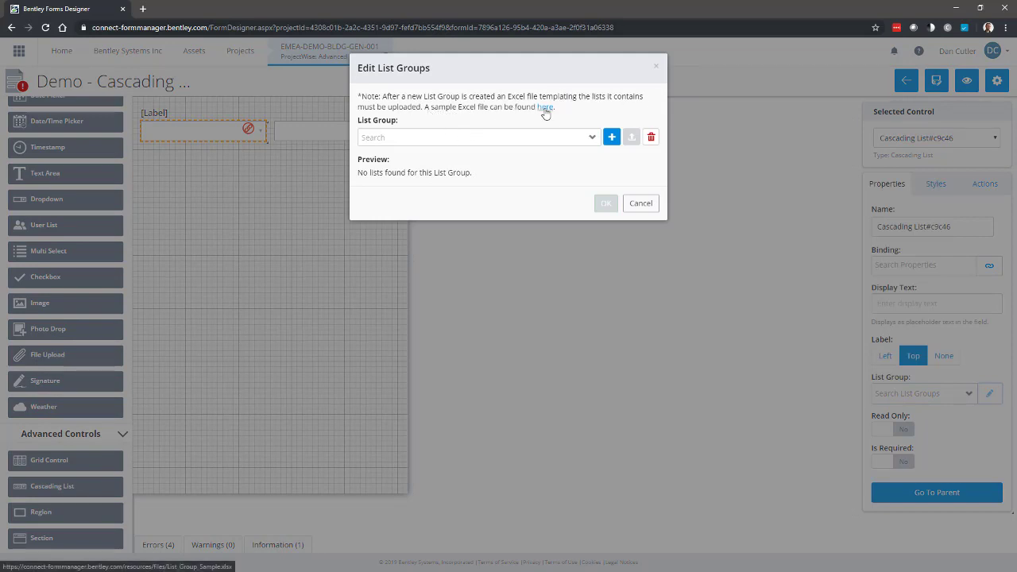
pyautogui.click(545, 107)
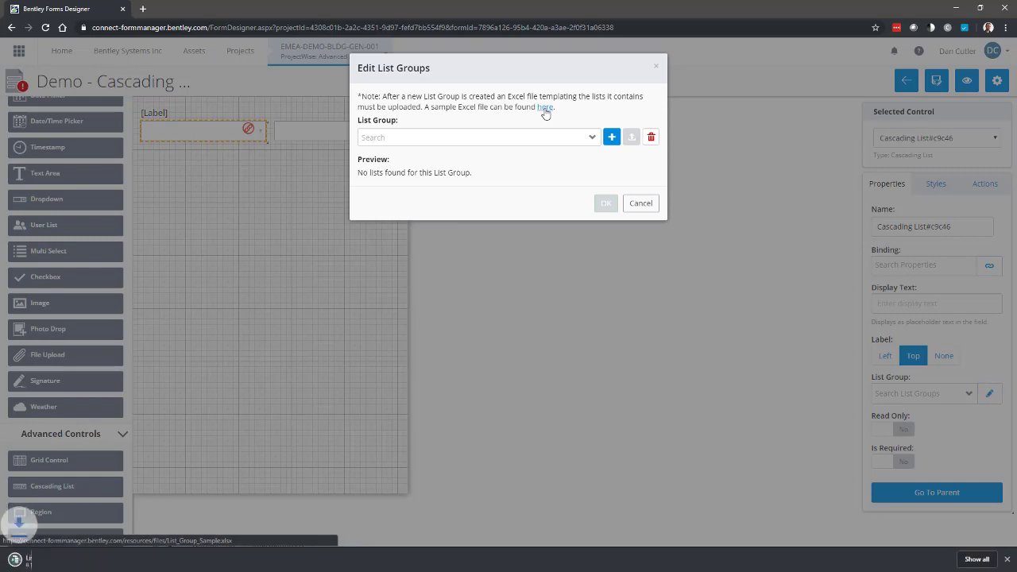
pyautogui.click(545, 107)
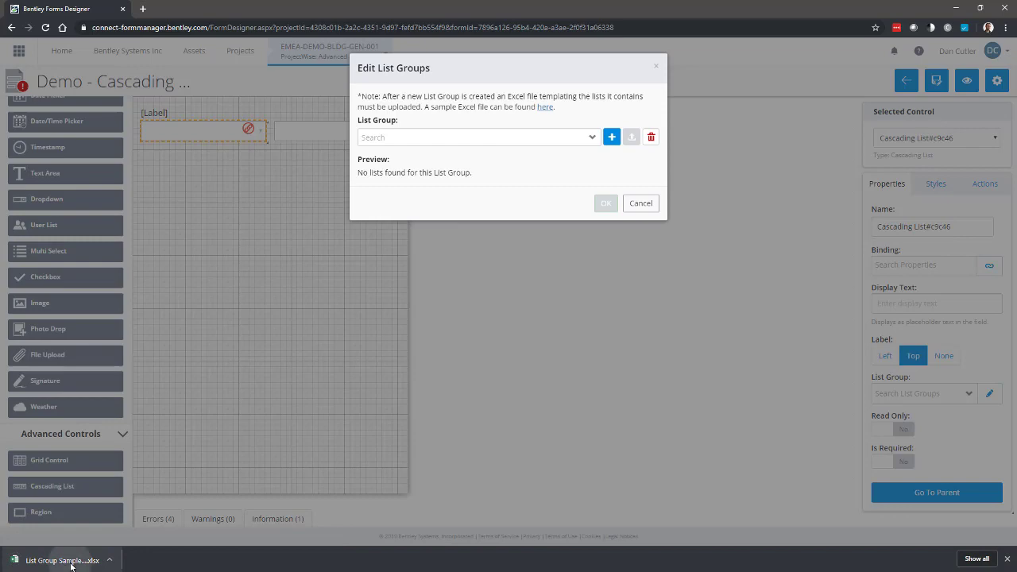
# Open List Group Sample.xlsx, enter text below the list of makes, and save the workbook.
pyautogui.click(62, 560)
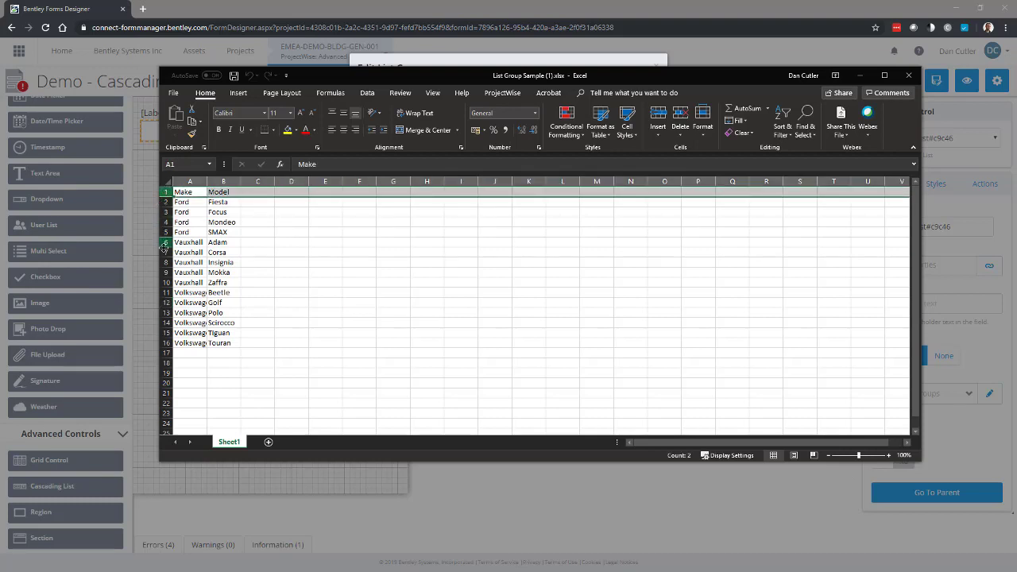
pyautogui.click(183, 191)
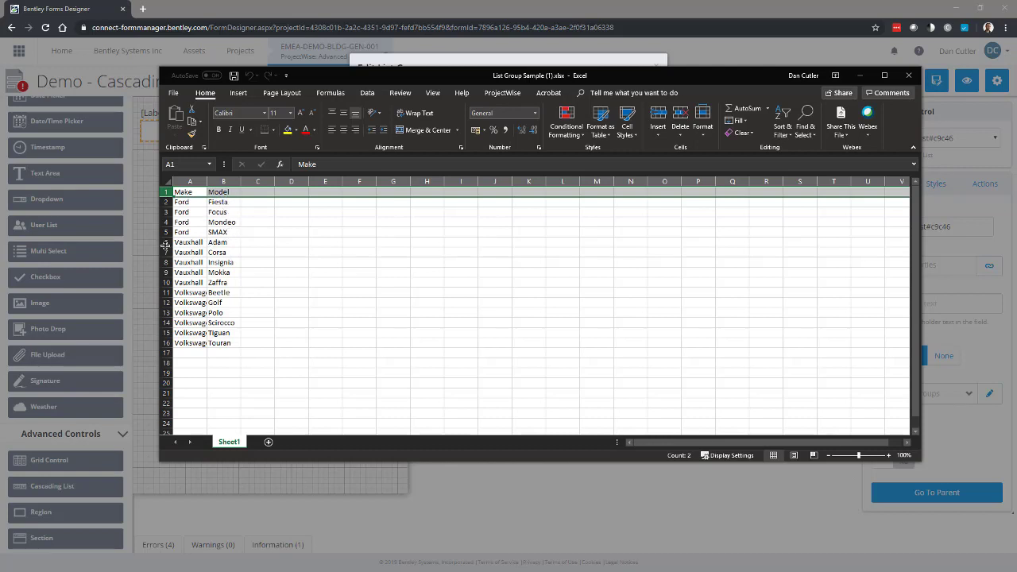
pyautogui.moveTo(223, 272)
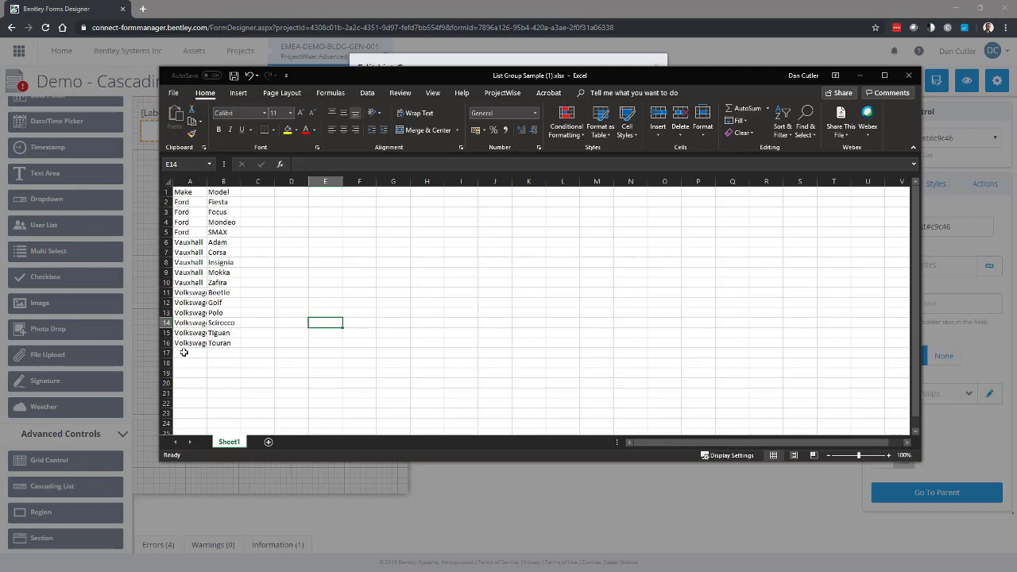
pyautogui.click(189, 352)
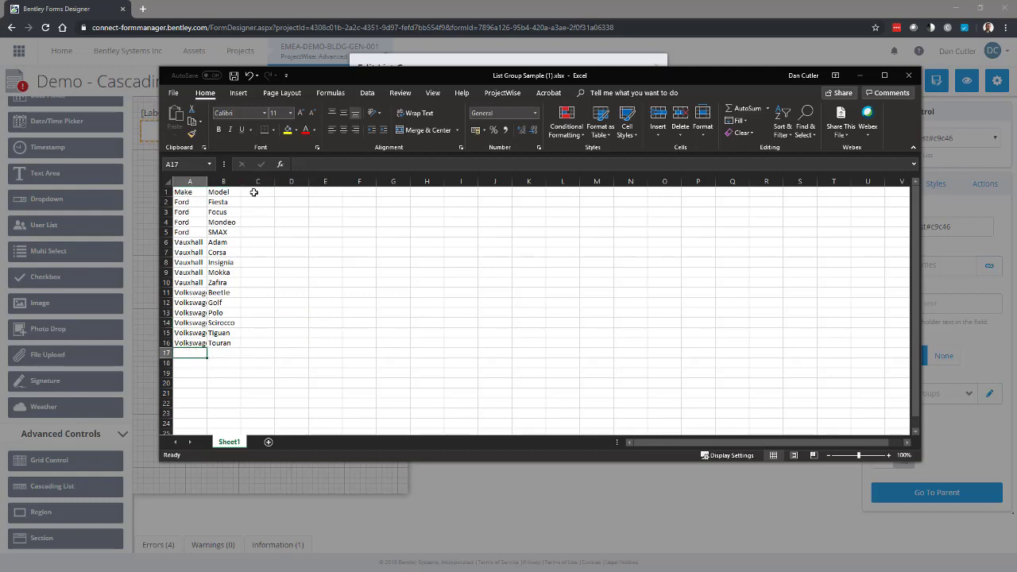
pyautogui.write('Spec')
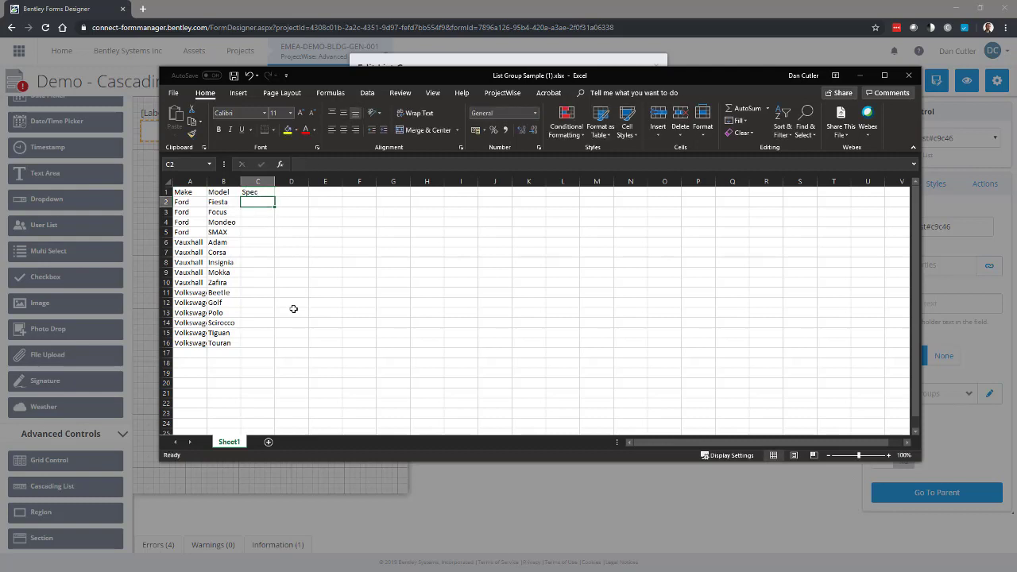
pyautogui.write('Spec')
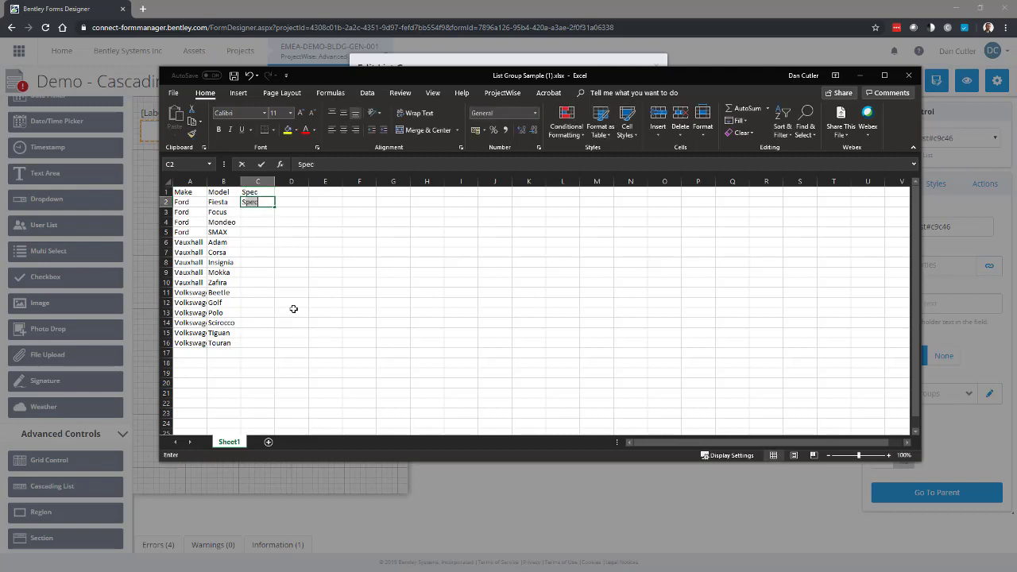
pyautogui.write('ST')
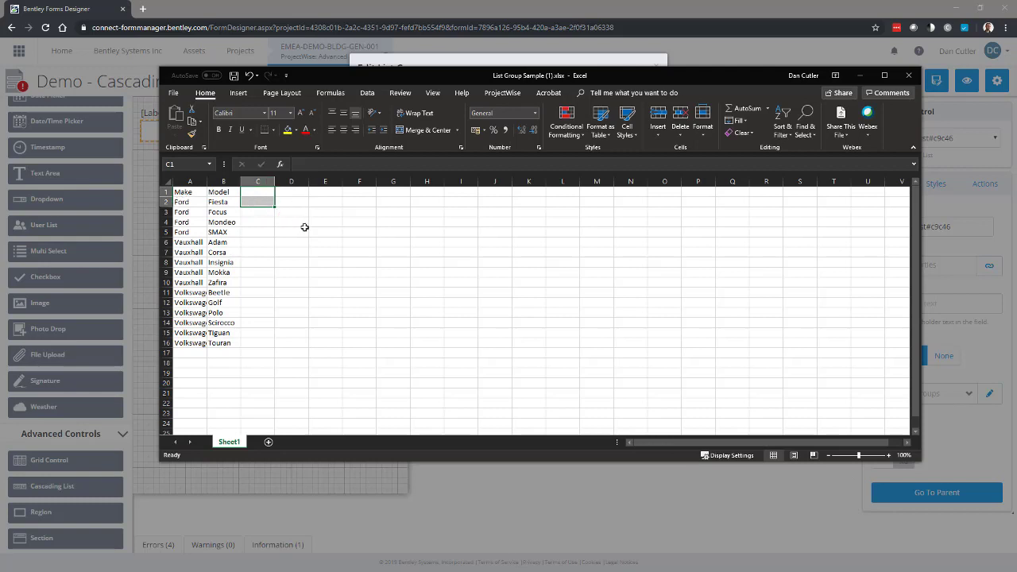
pyautogui.moveTo(268, 300)
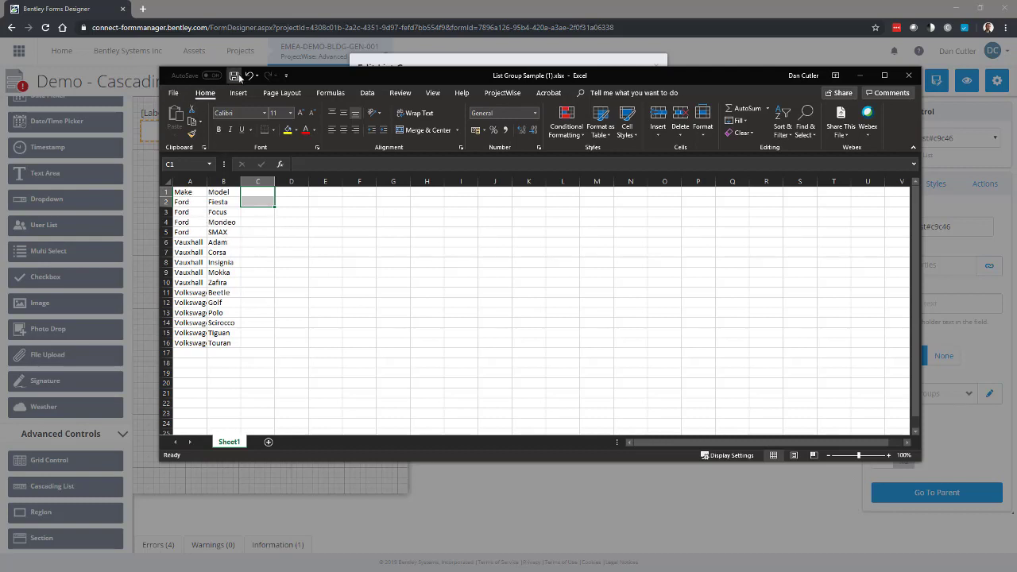
pyautogui.click(233, 76)
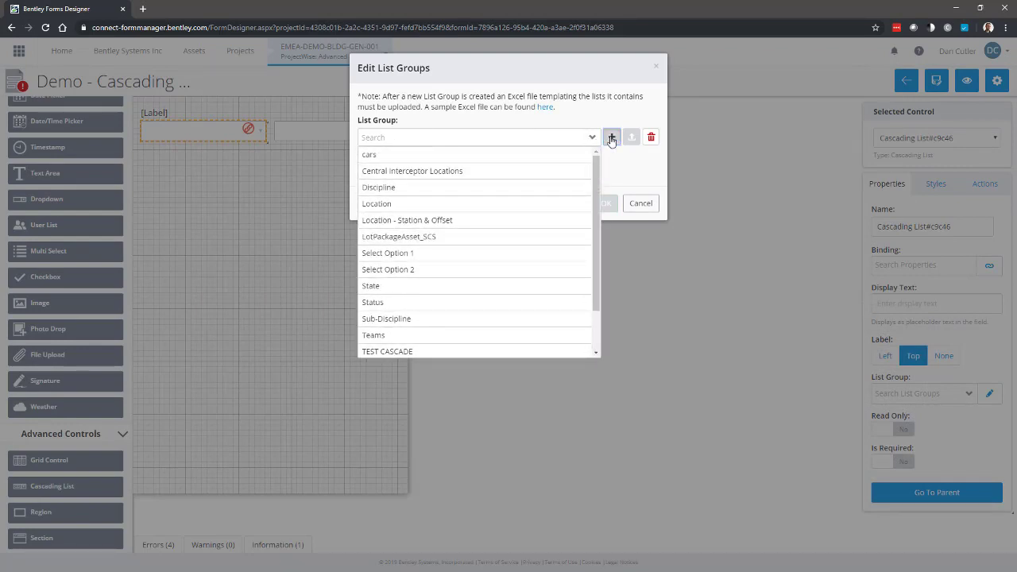
# Add a new list group named Cars_Make_Model.
pyautogui.click(612, 137)
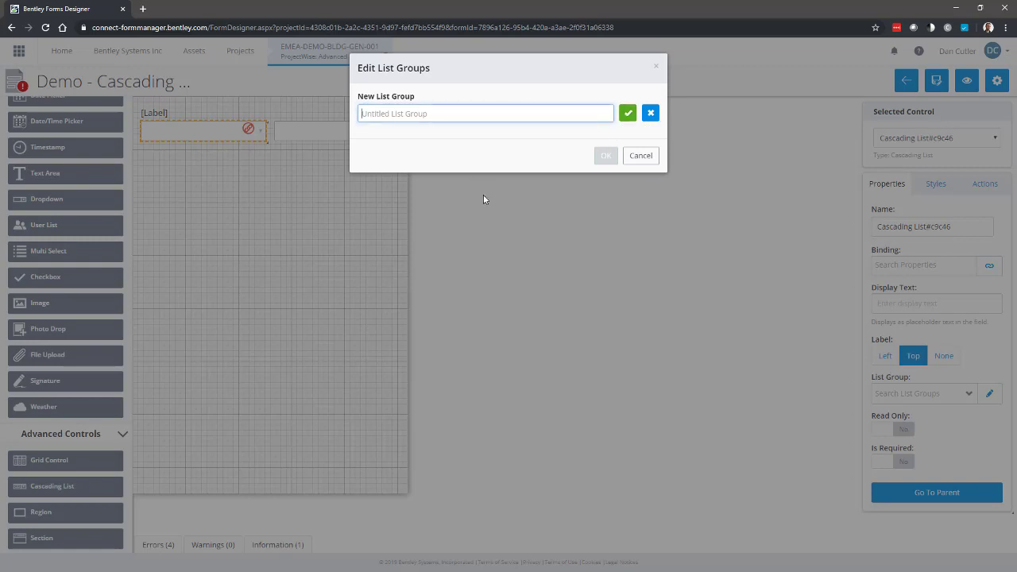
pyautogui.write('Cars')
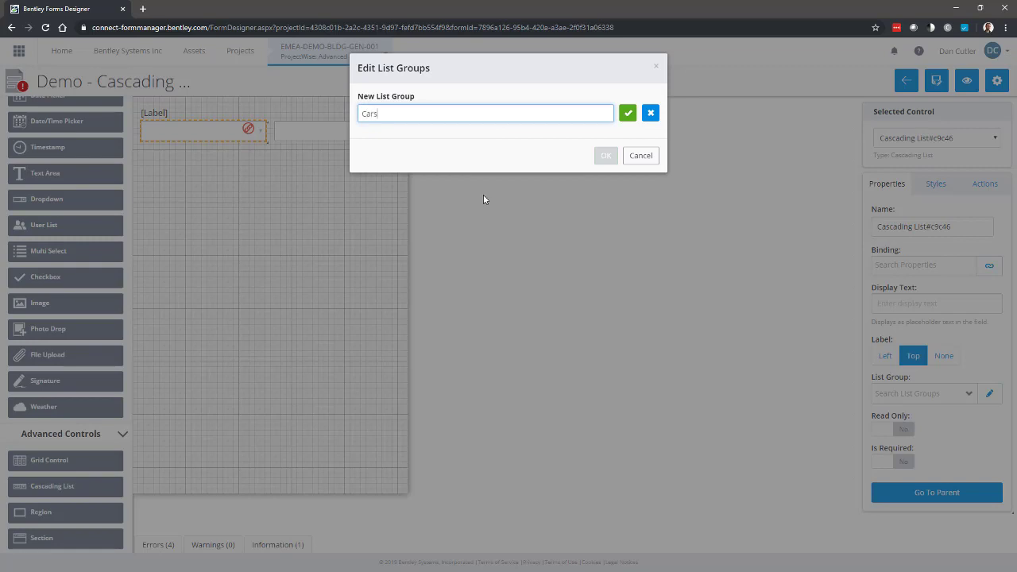
pyautogui.write('_Make_Mod')
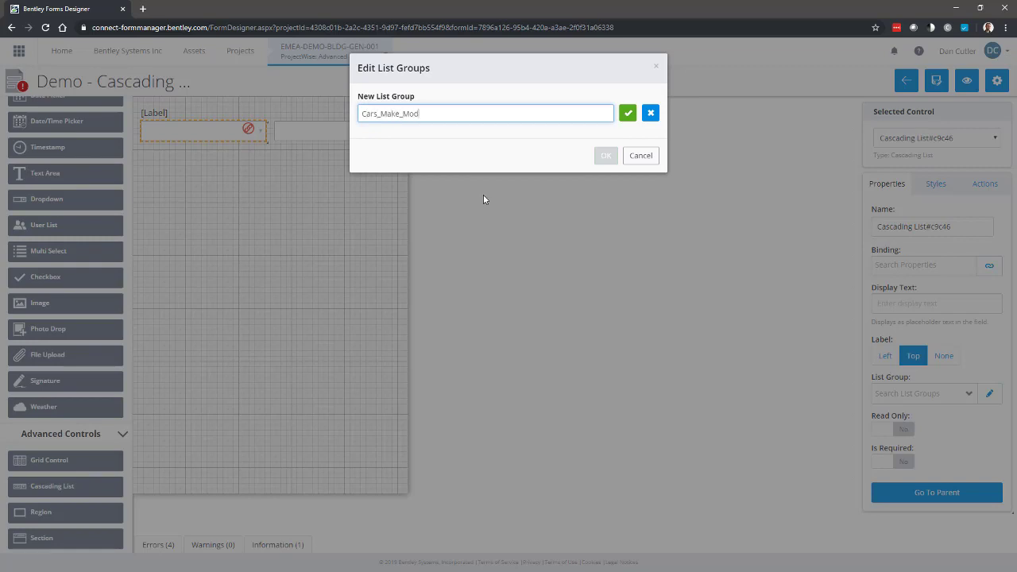
pyautogui.click(628, 113)
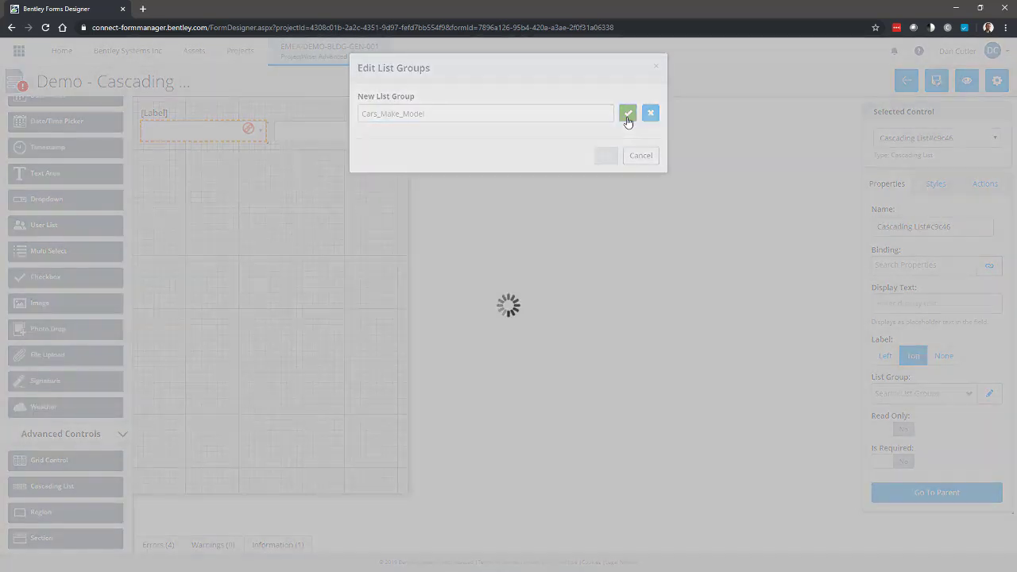
pyautogui.click(627, 113)
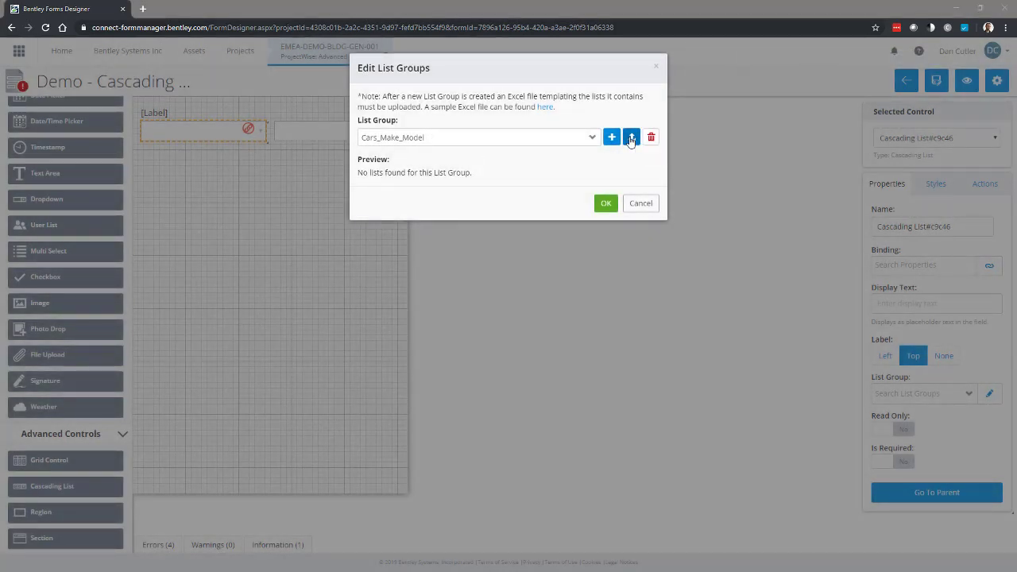
# Upload List Group Sample (1).xlsx into the Cars_Make_Model list group.
pyautogui.click(631, 137)
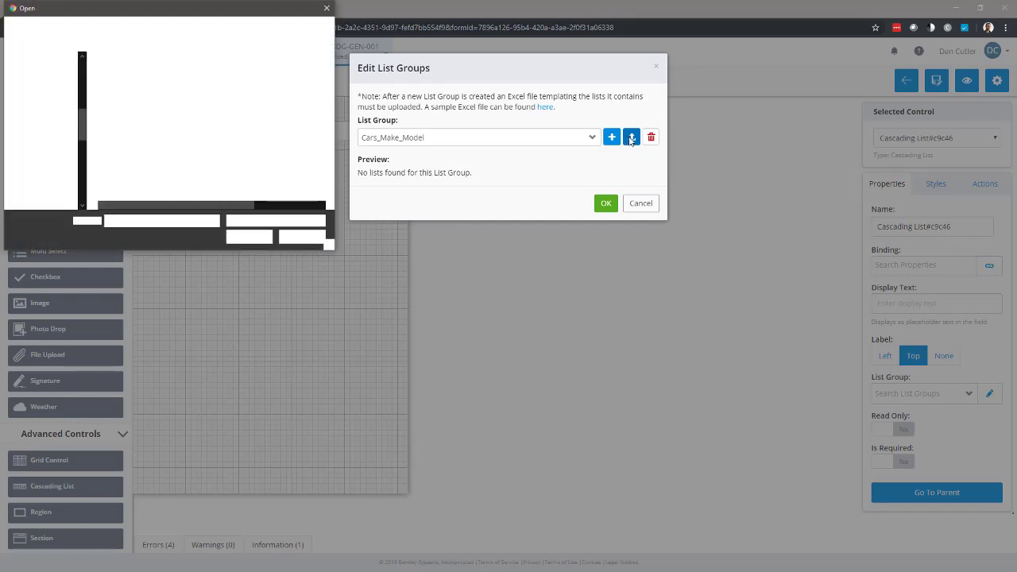
pyautogui.click(632, 137)
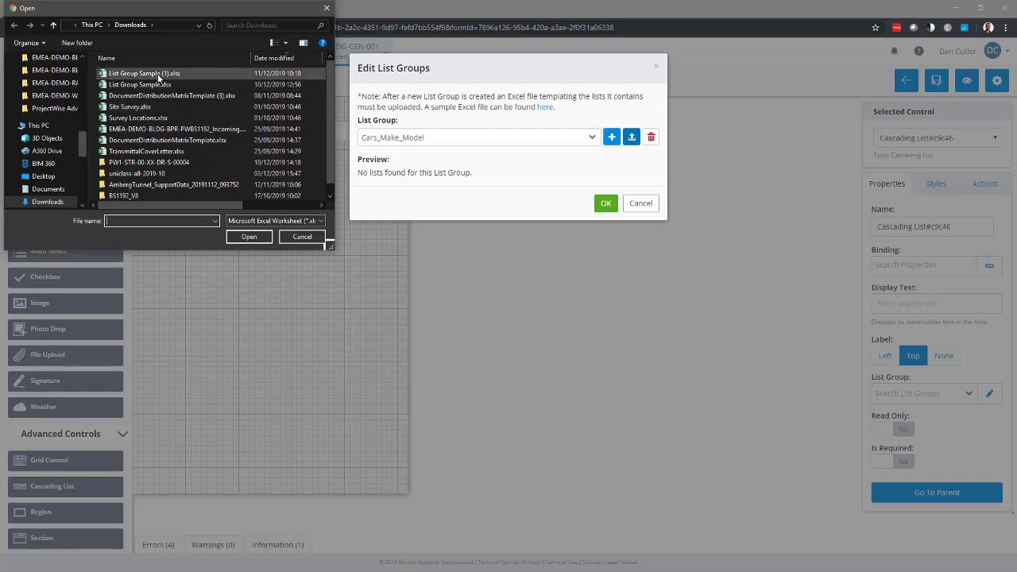
pyautogui.click(145, 73)
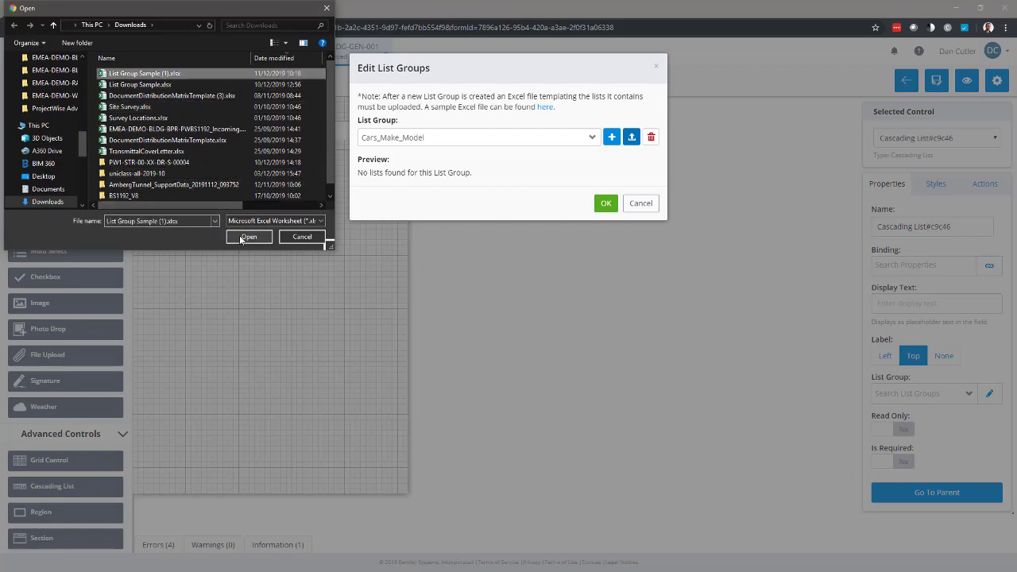
pyautogui.click(249, 237)
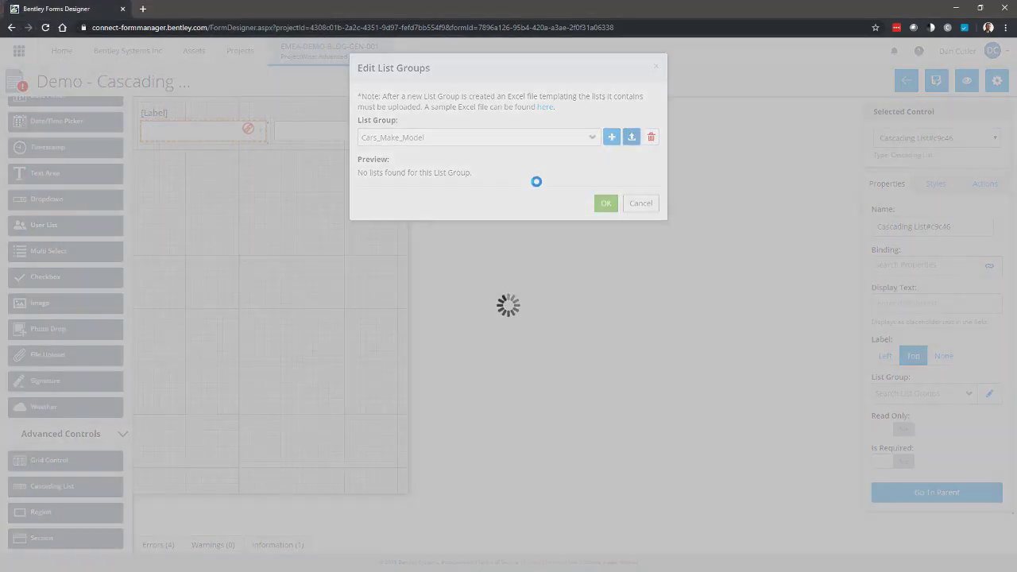
pyautogui.click(631, 137)
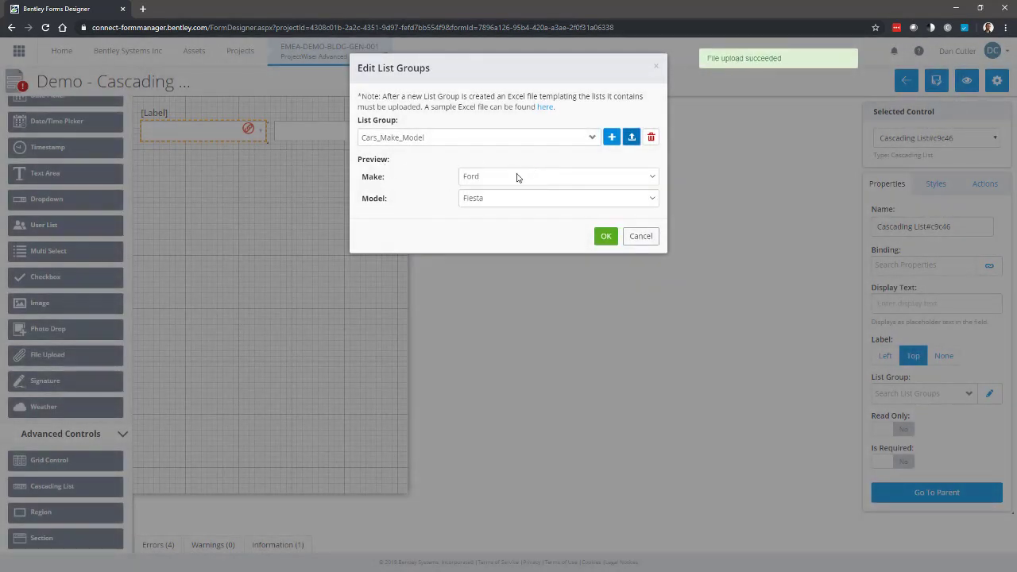
# Preview the makes and their models, including Volkswagen, then accept the list group.
pyautogui.click(556, 176)
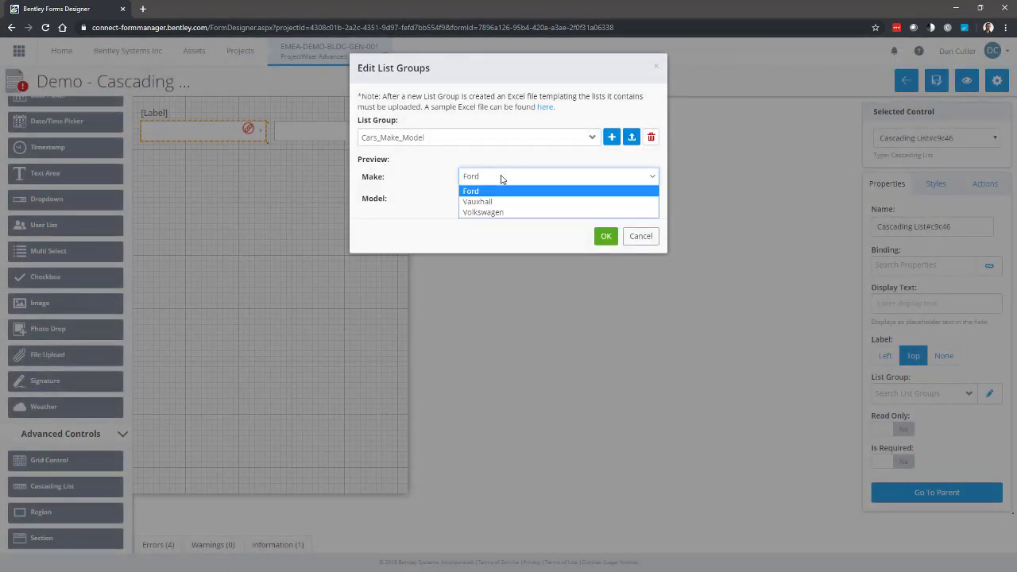
pyautogui.click(470, 191)
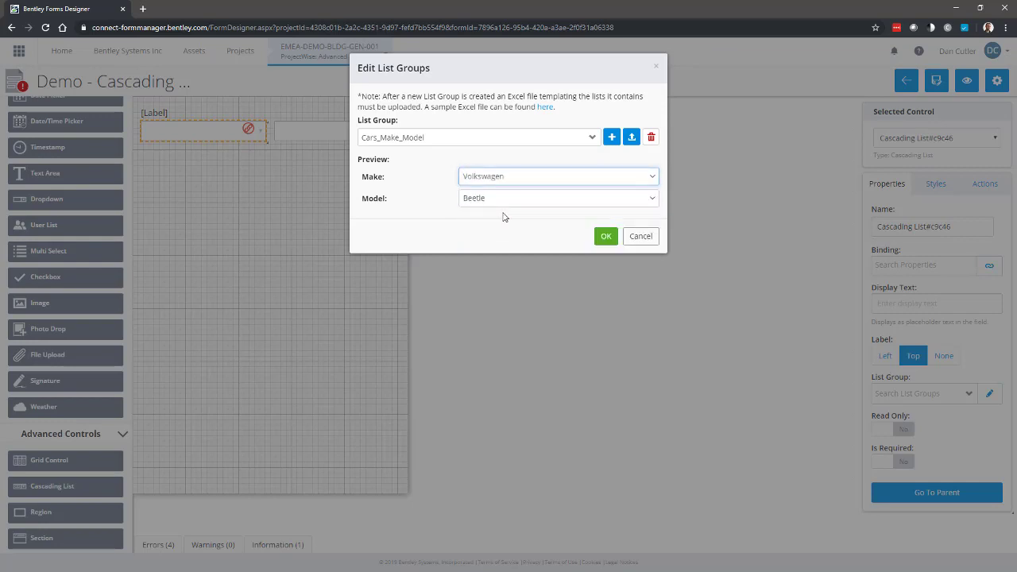
pyautogui.click(558, 198)
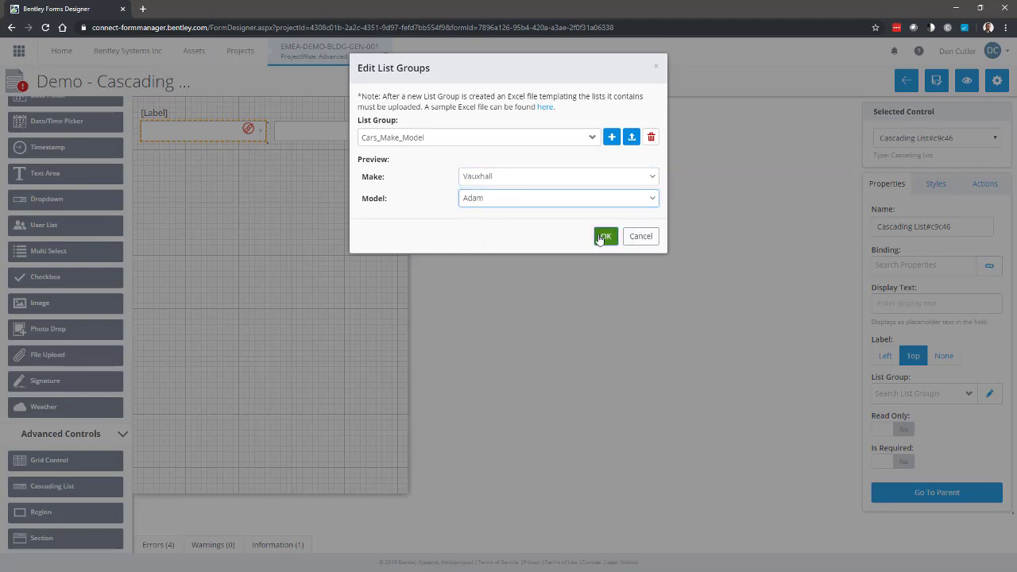
pyautogui.click(604, 236)
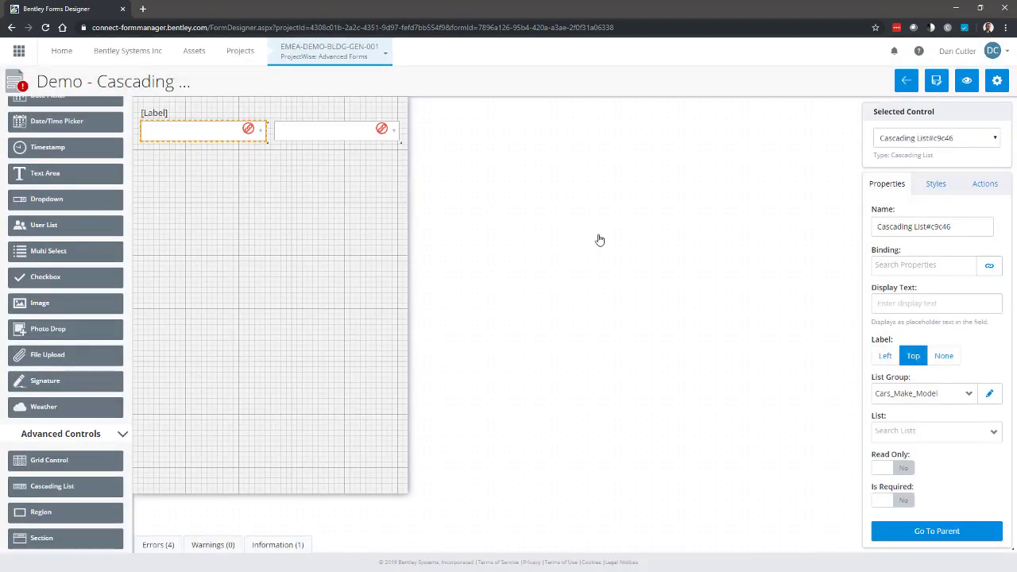
pyautogui.moveTo(588, 217)
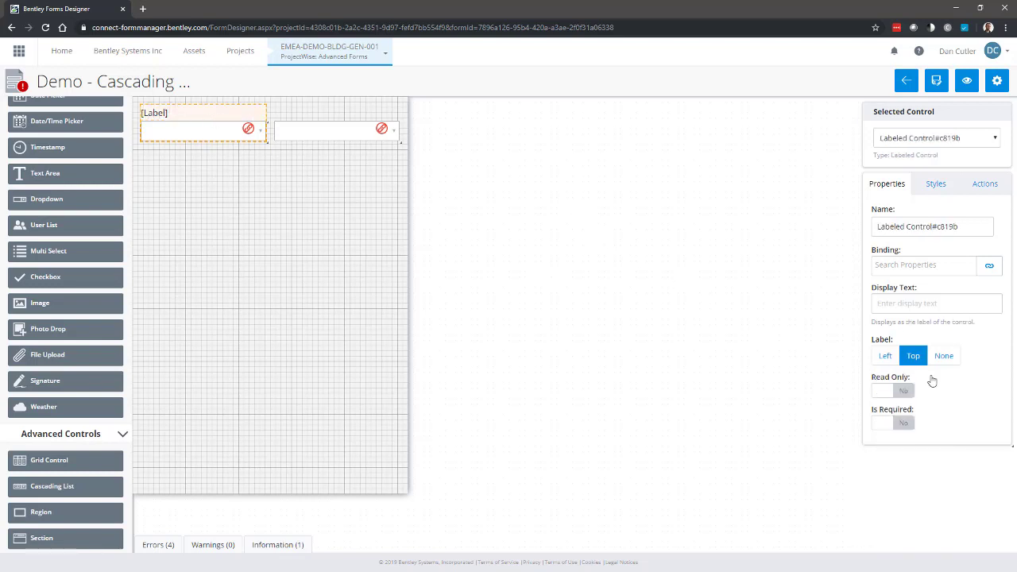
# Set the field labels' display text to 'Make' and 'Model'.
pyautogui.write('Make')
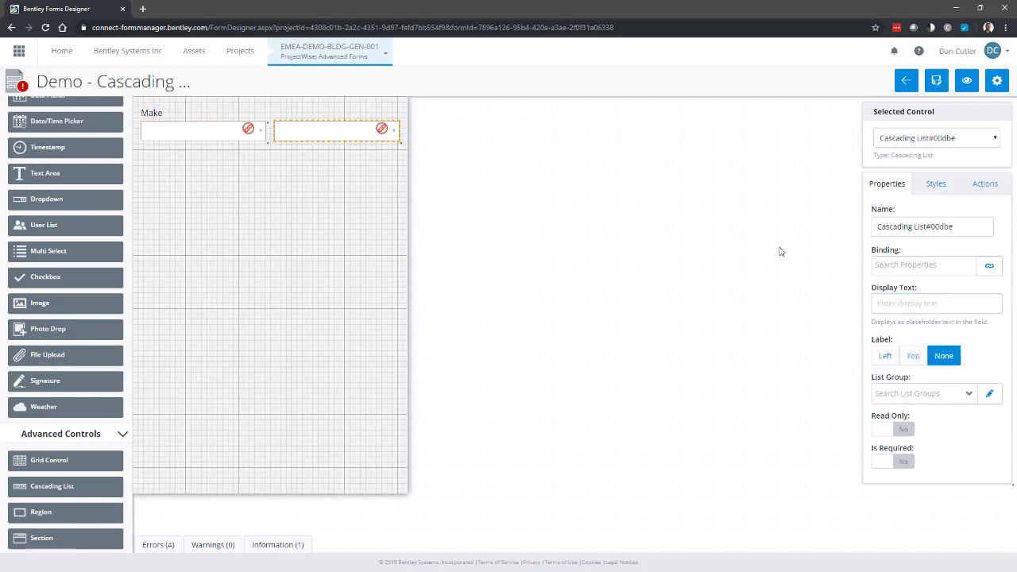
pyautogui.click(912, 355)
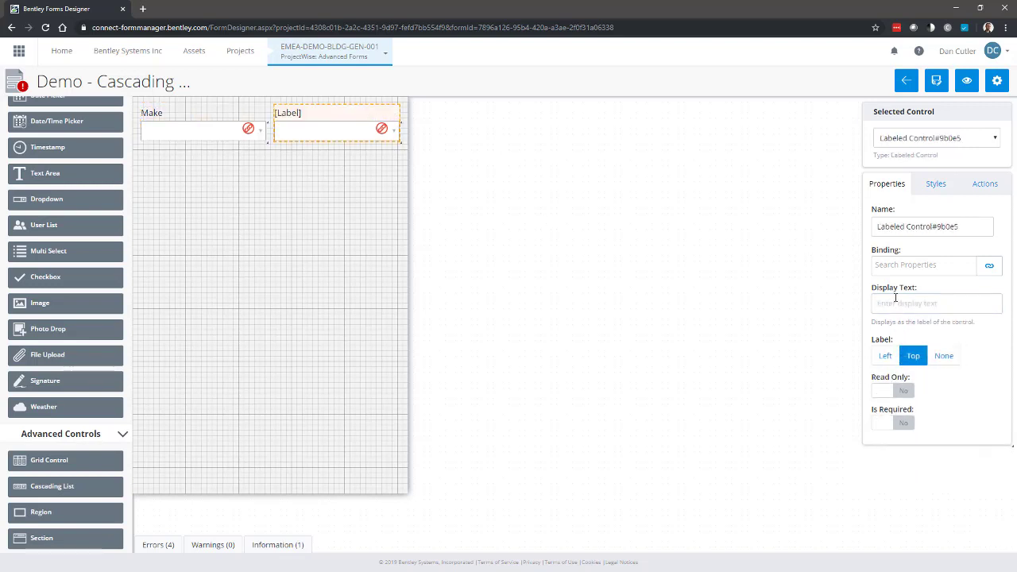
pyautogui.write('Model')
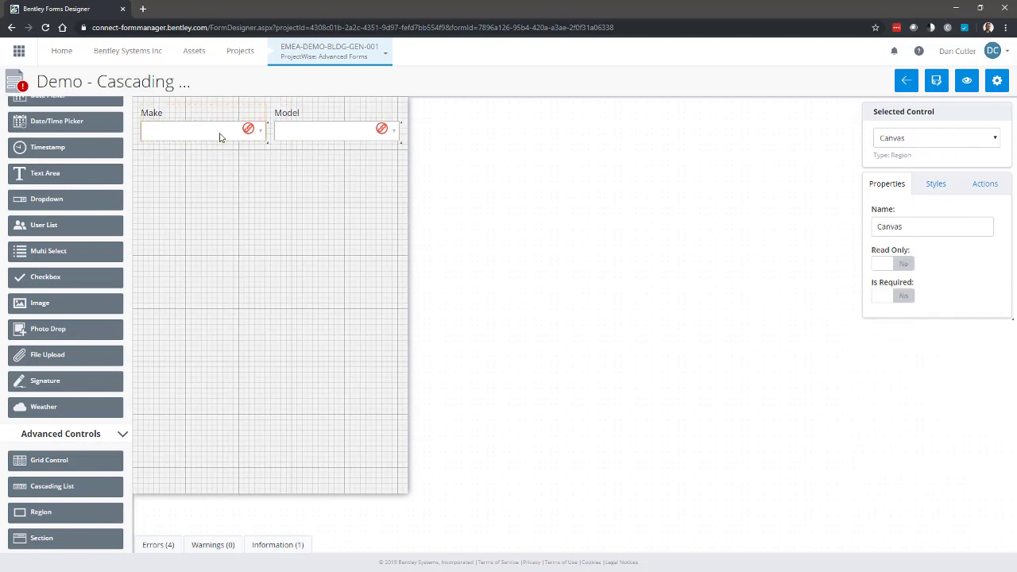
# Add CarMake and CarModel text properties from the Make field's binding.
pyautogui.click(202, 128)
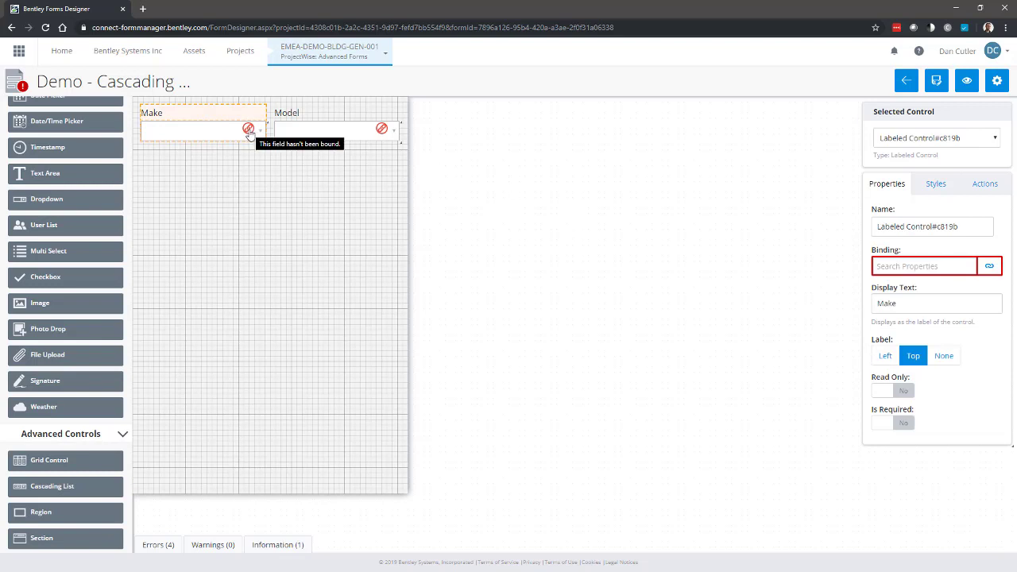
pyautogui.click(989, 265)
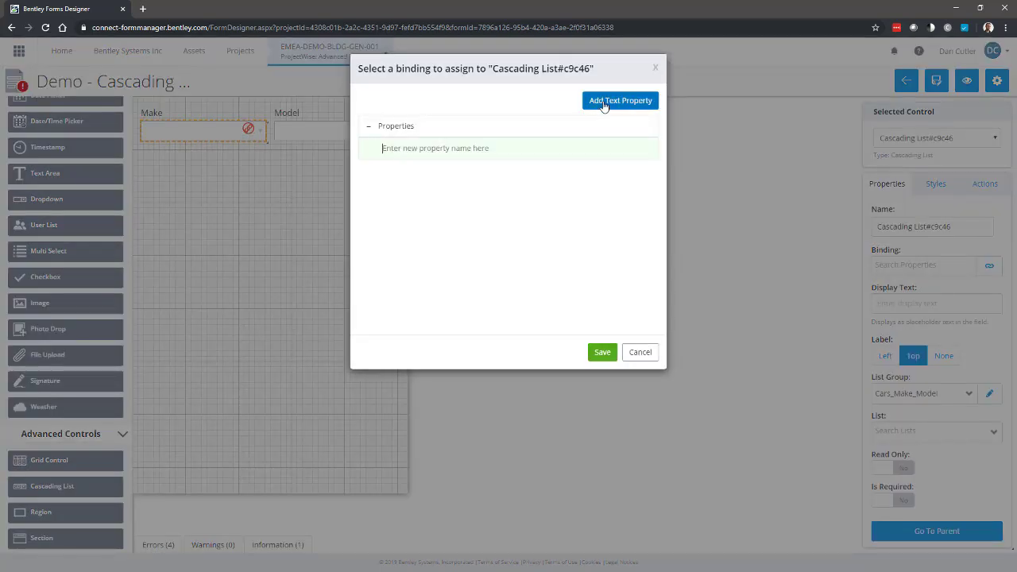
pyautogui.write('CarMake')
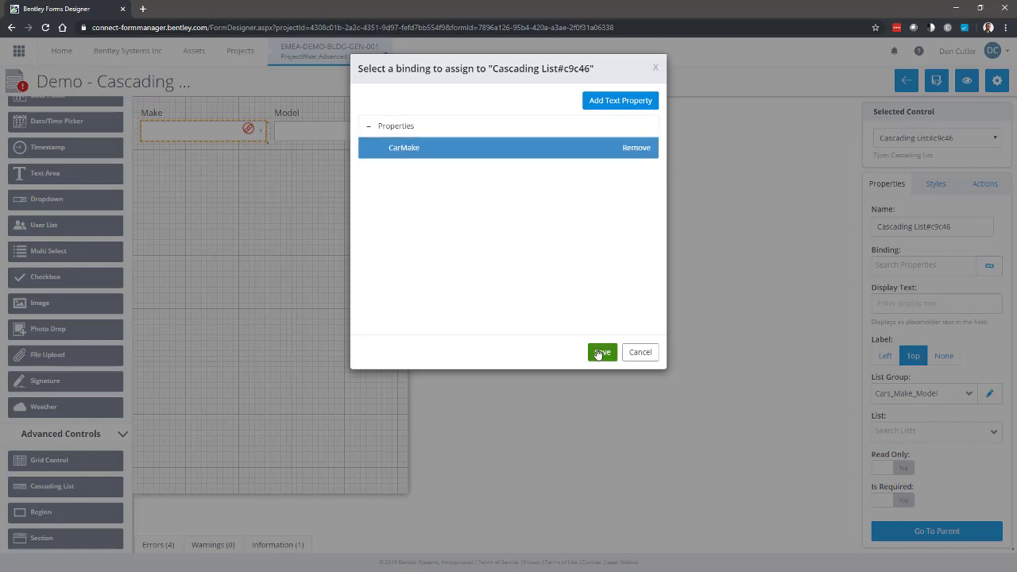
pyautogui.click(620, 100)
pyautogui.write('Car')
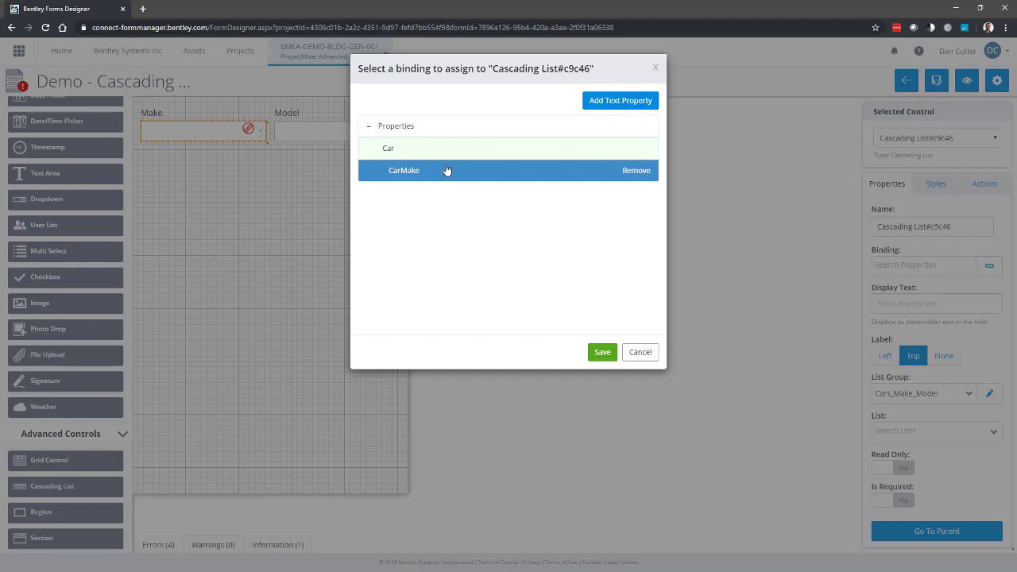
pyautogui.write('Model')
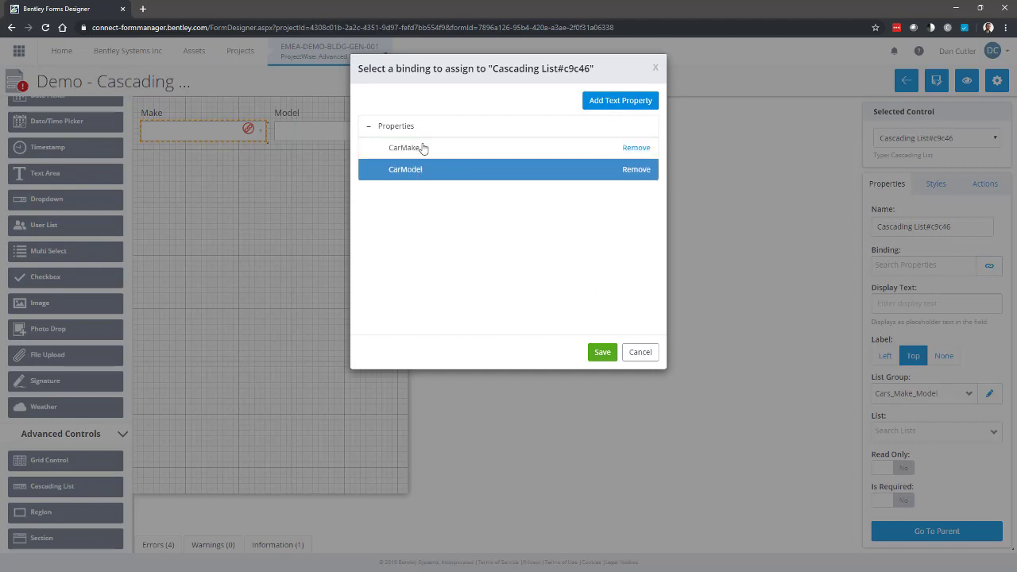
# Bind the Make list to CarMake and the Model list to CarModel, then save.
pyautogui.click(404, 147)
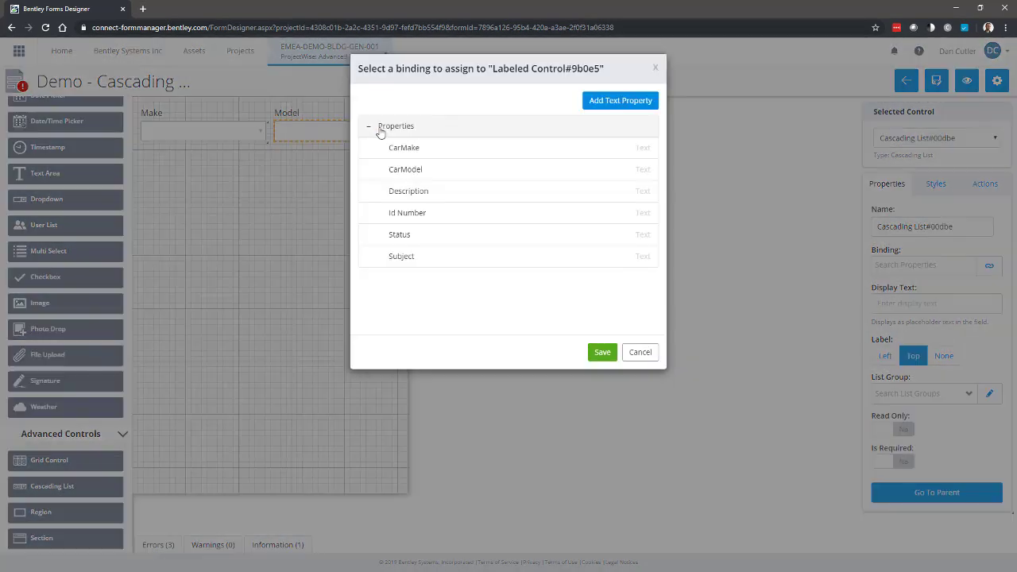
pyautogui.click(405, 168)
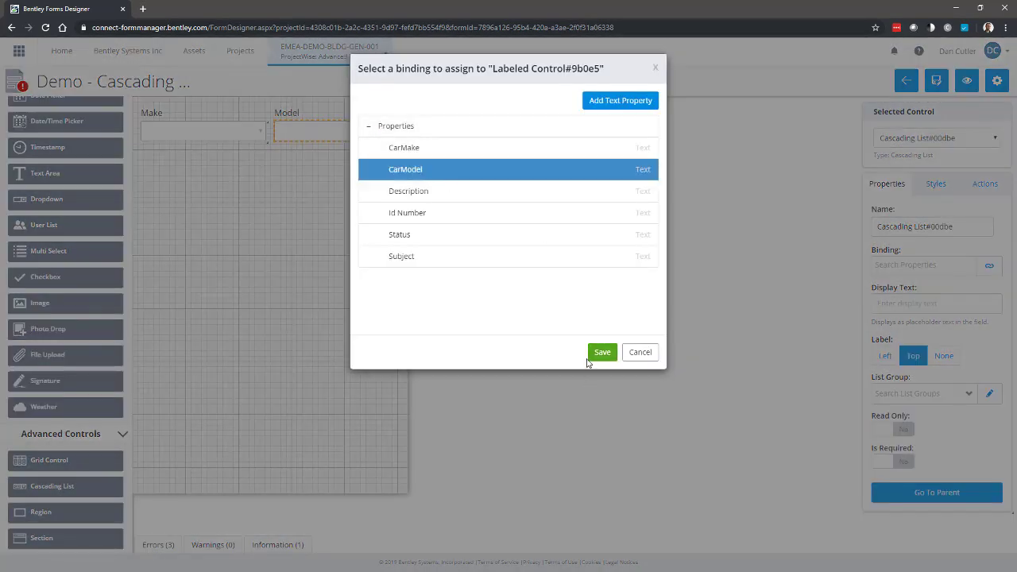
pyautogui.click(601, 352)
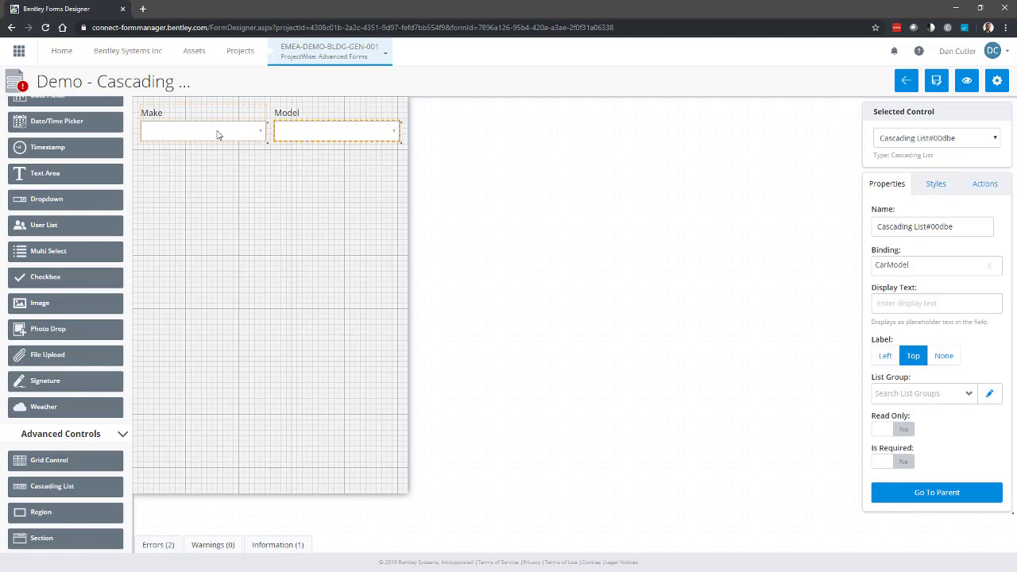
# Set the Make cascading list's List property to Make.
pyautogui.click(334, 130)
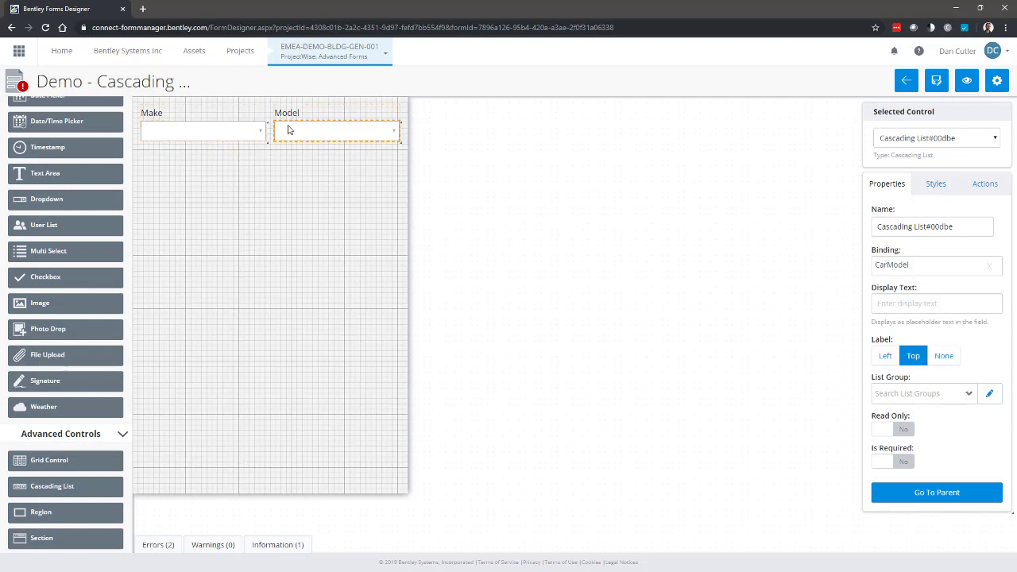
pyautogui.click(203, 131)
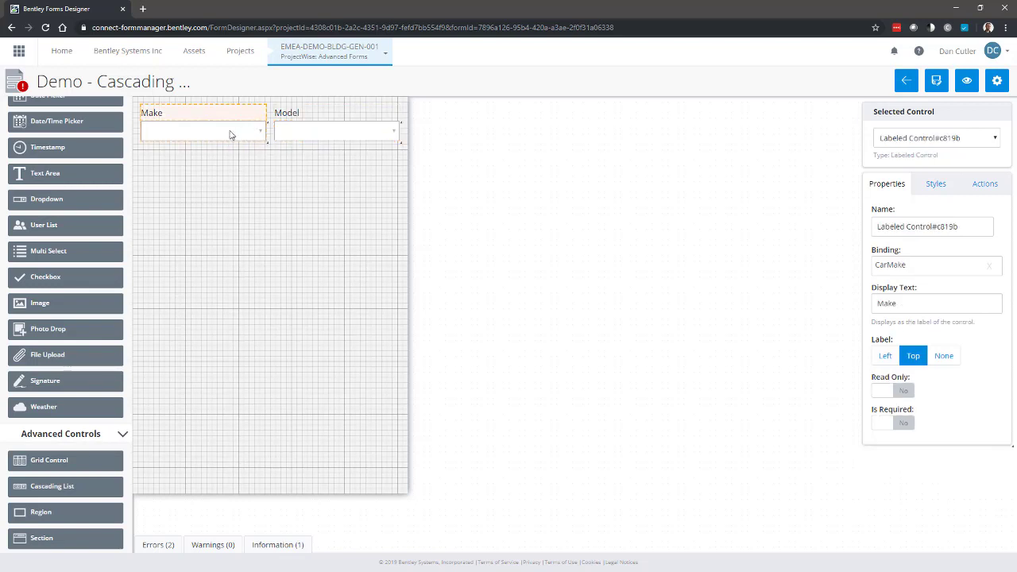
pyautogui.click(202, 130)
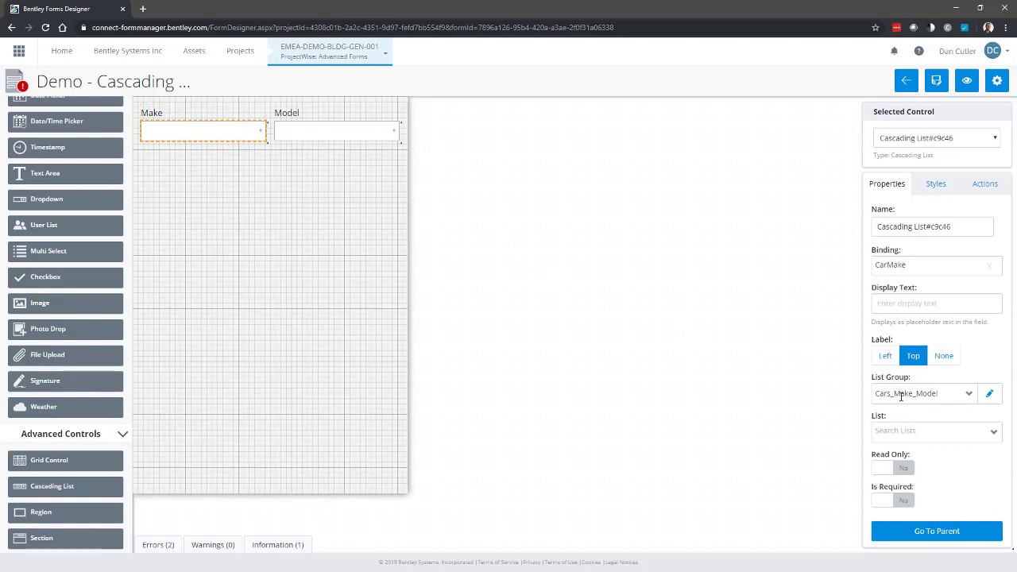
pyautogui.moveTo(913, 393)
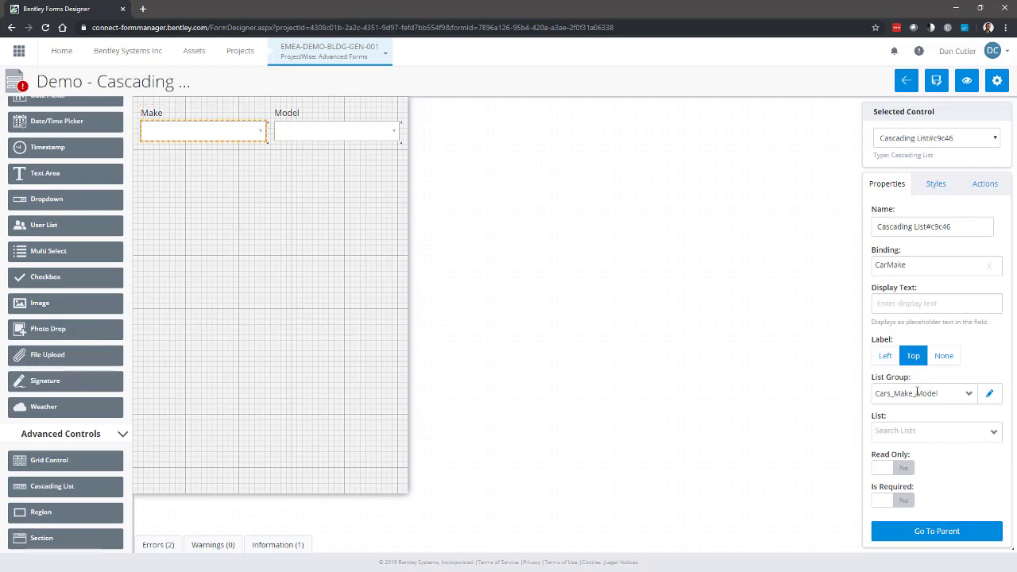
pyautogui.click(935, 430)
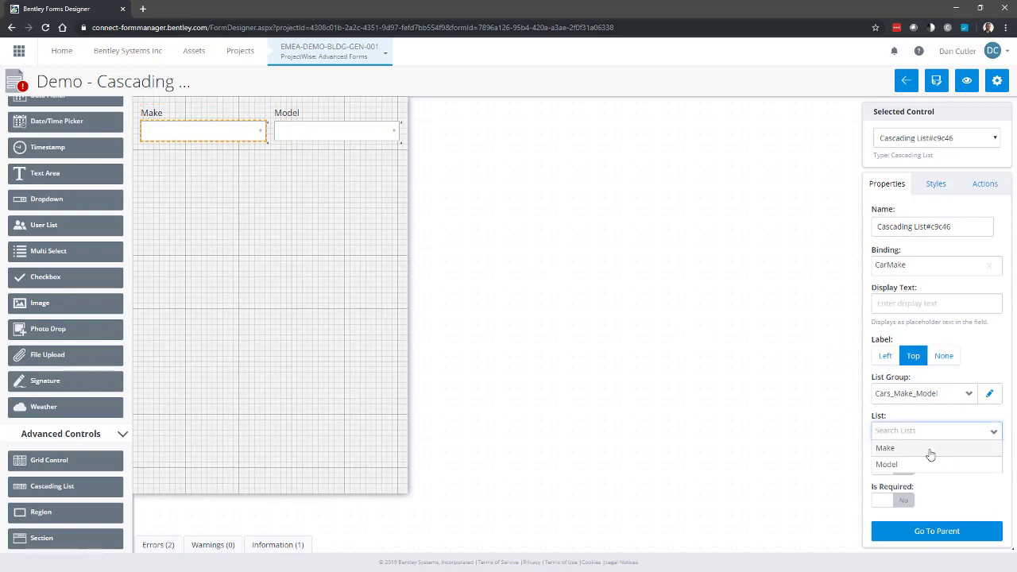
pyautogui.click(885, 447)
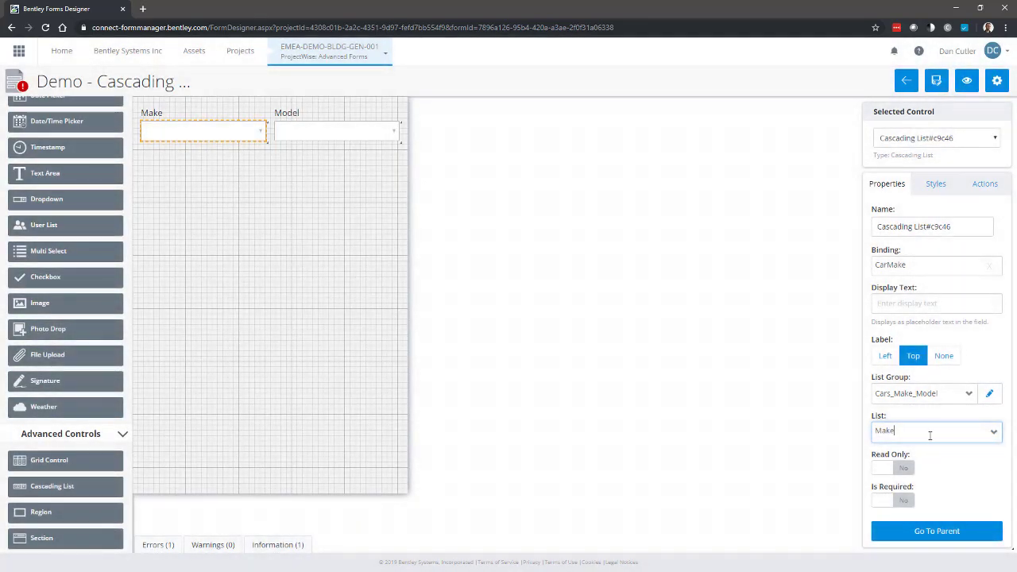
# Give the Model dropdown list group Cars_Make_Model and list Model.
pyautogui.click(334, 129)
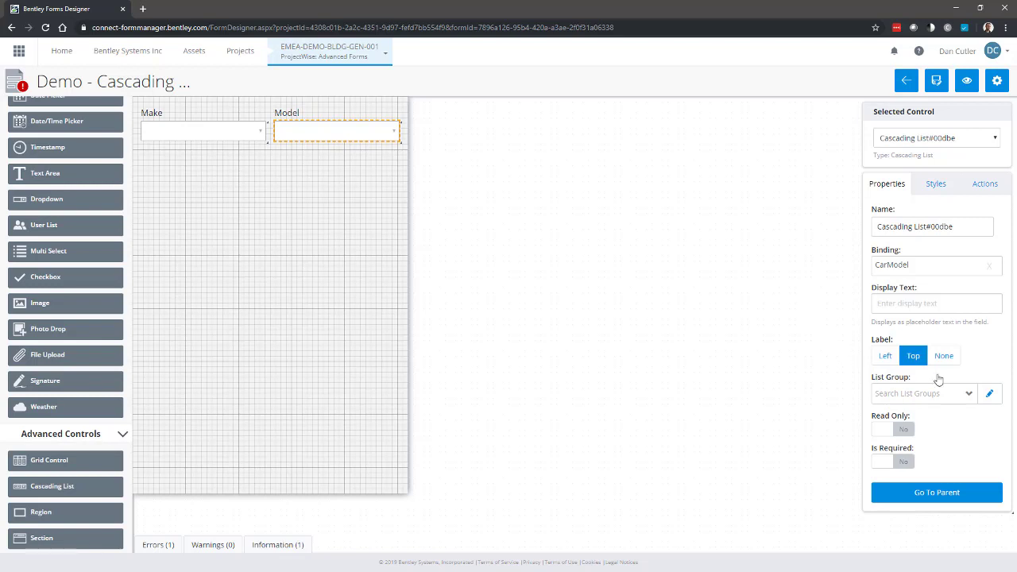
pyautogui.click(921, 393)
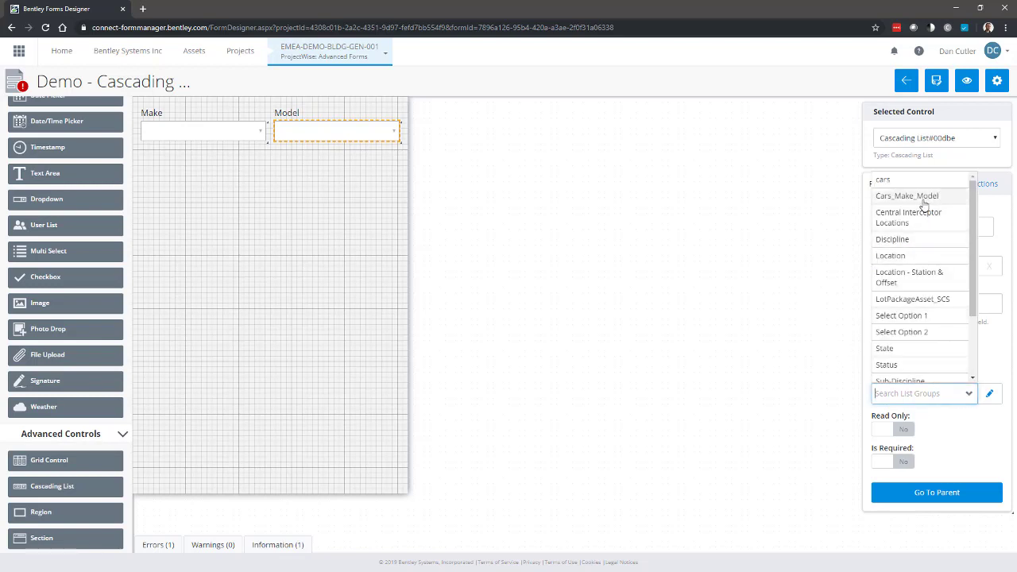
pyautogui.click(906, 195)
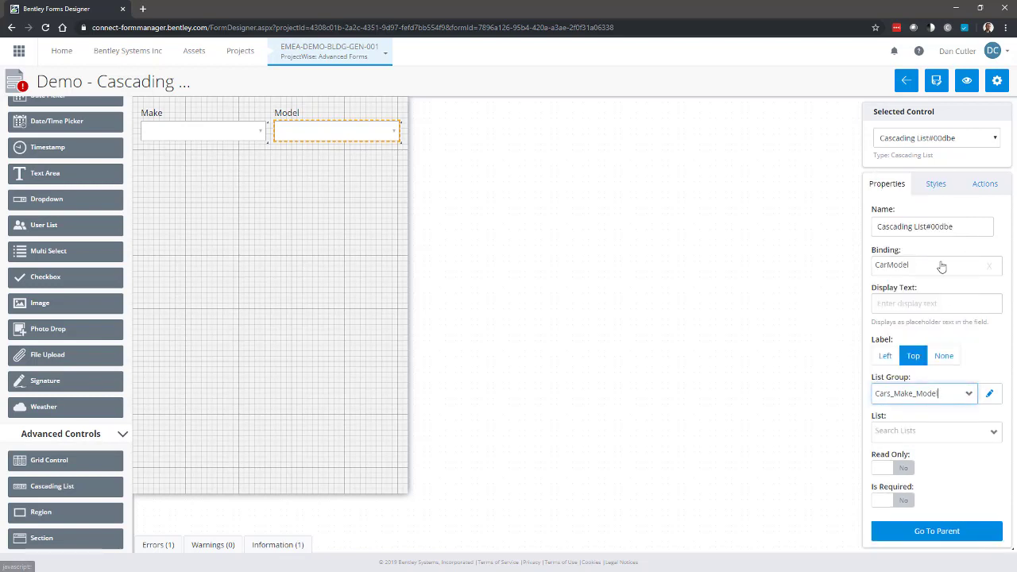
pyautogui.click(935, 429)
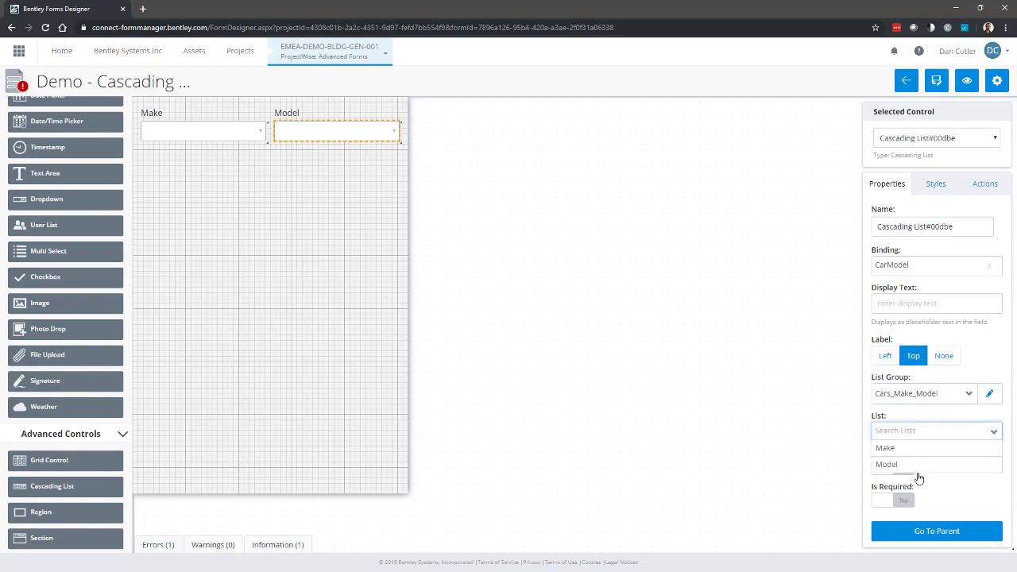
pyautogui.click(886, 464)
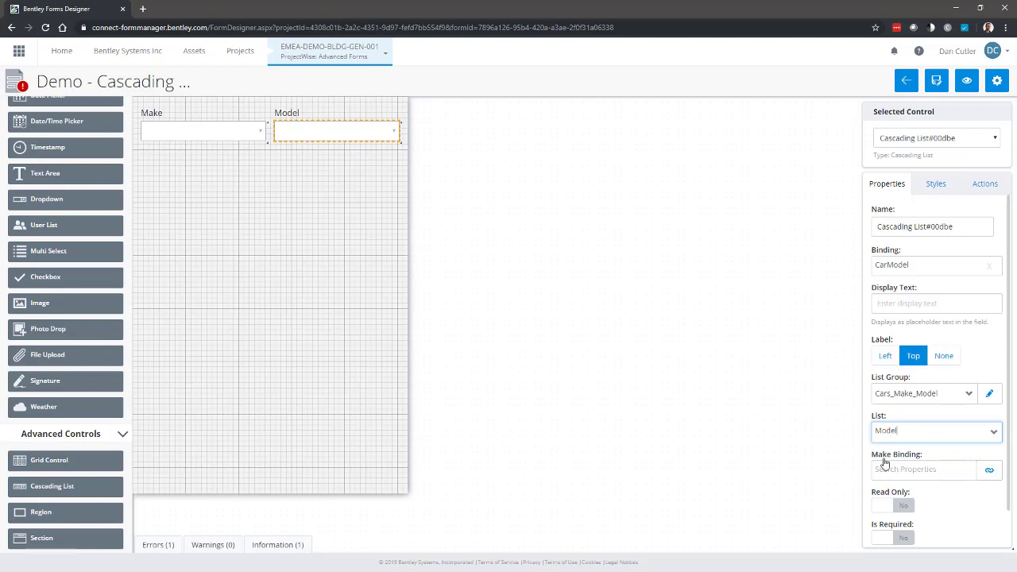
pyautogui.moveTo(813, 317)
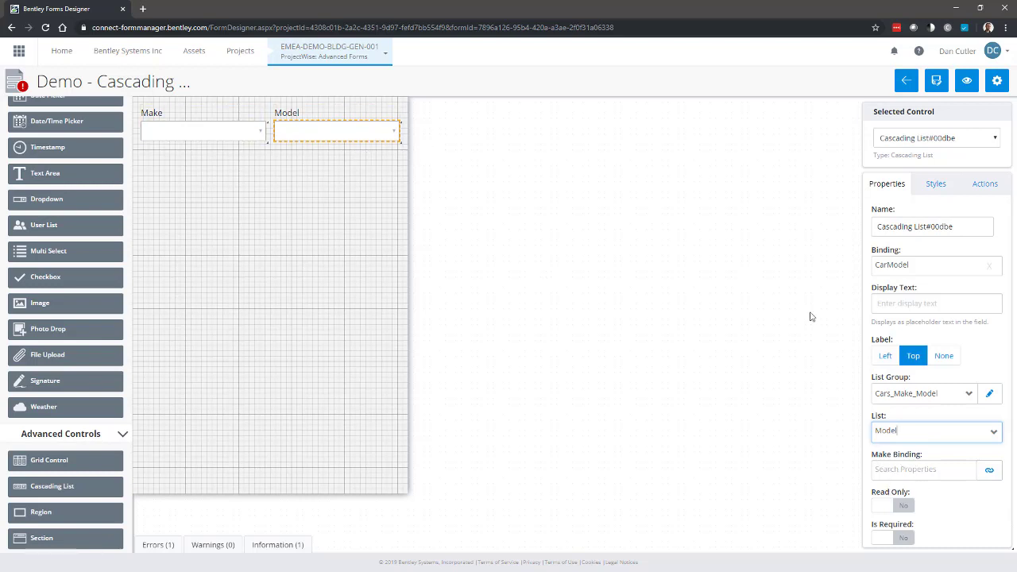
# Open the binding picker for the Model field's Make Binding.
pyautogui.click(989, 469)
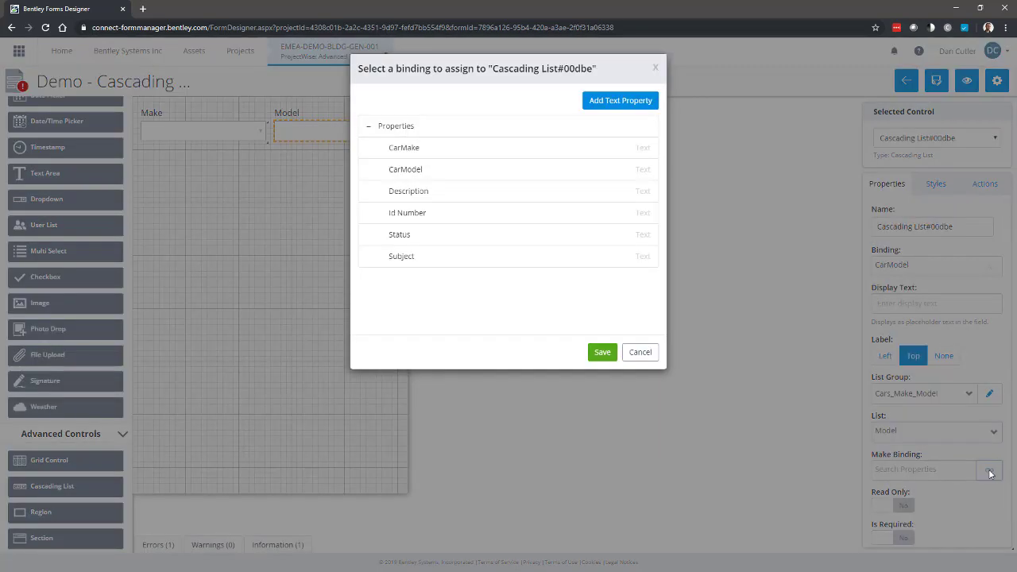
pyautogui.moveTo(405, 148)
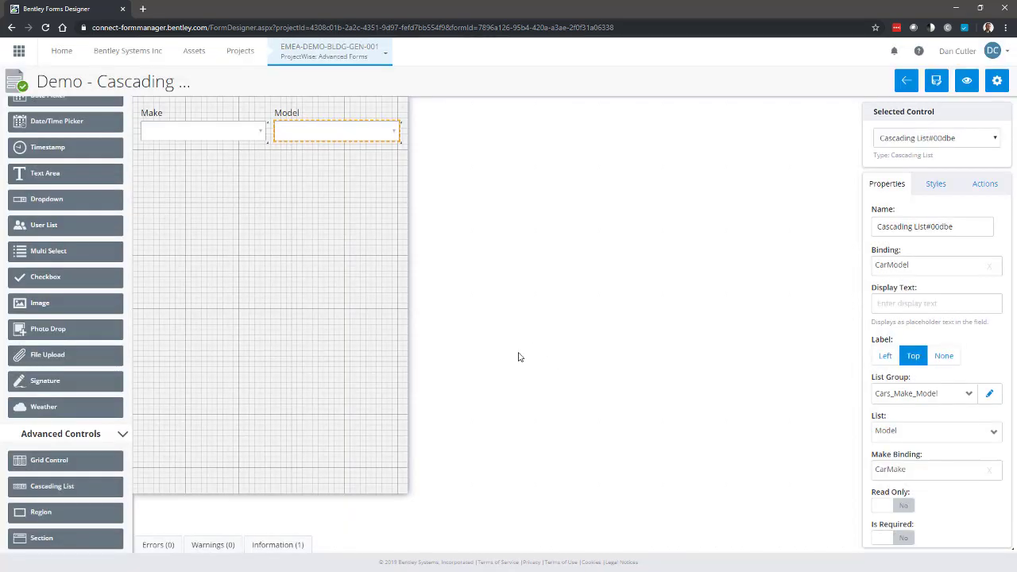
pyautogui.moveTo(523, 352)
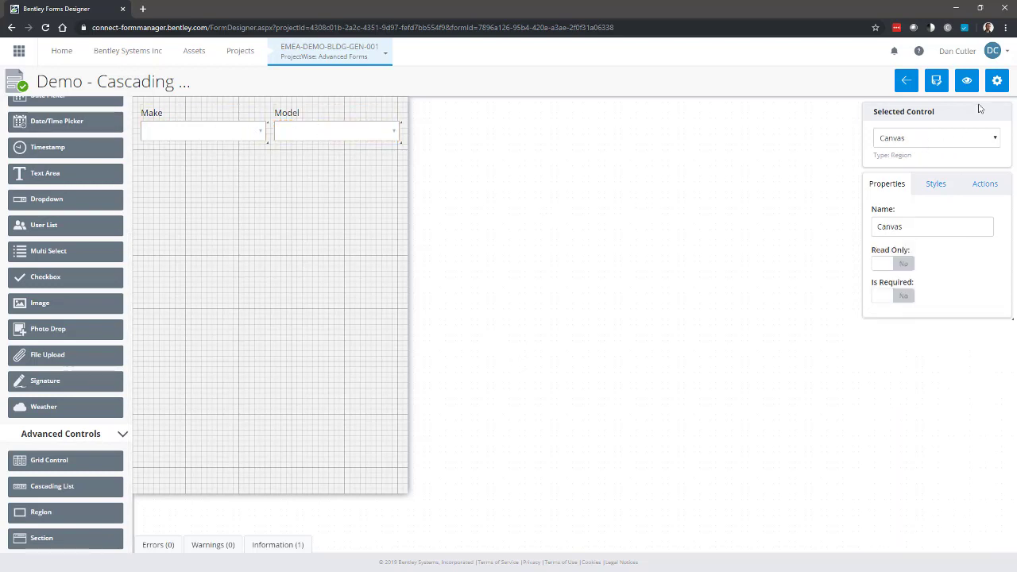
pyautogui.click(966, 81)
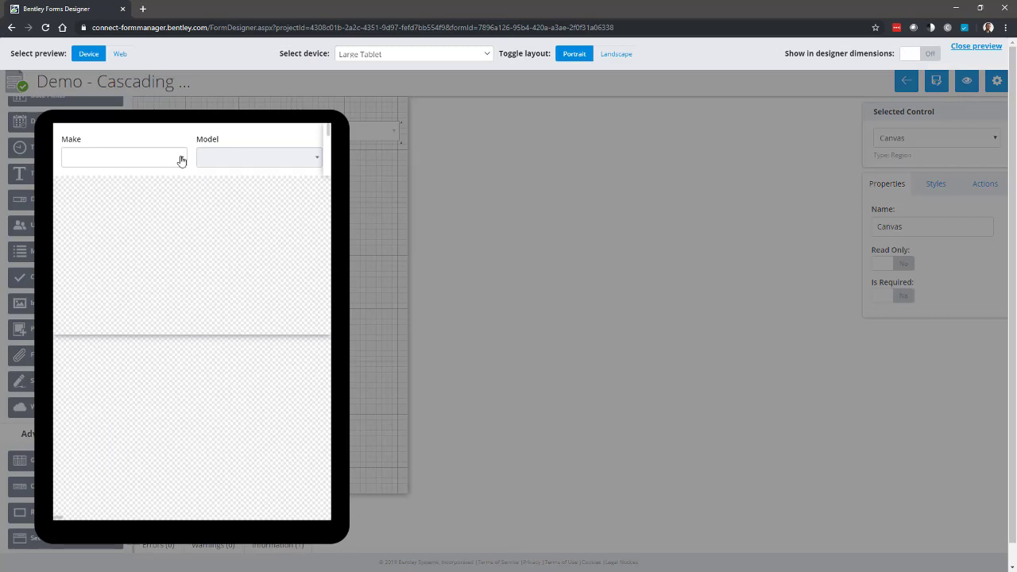
pyautogui.click(123, 156)
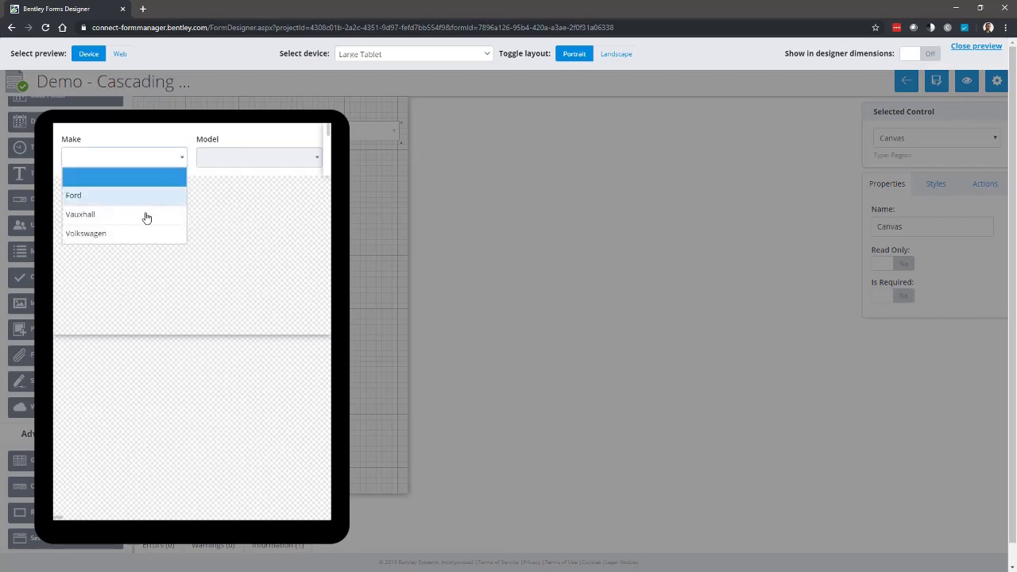
pyautogui.click(79, 213)
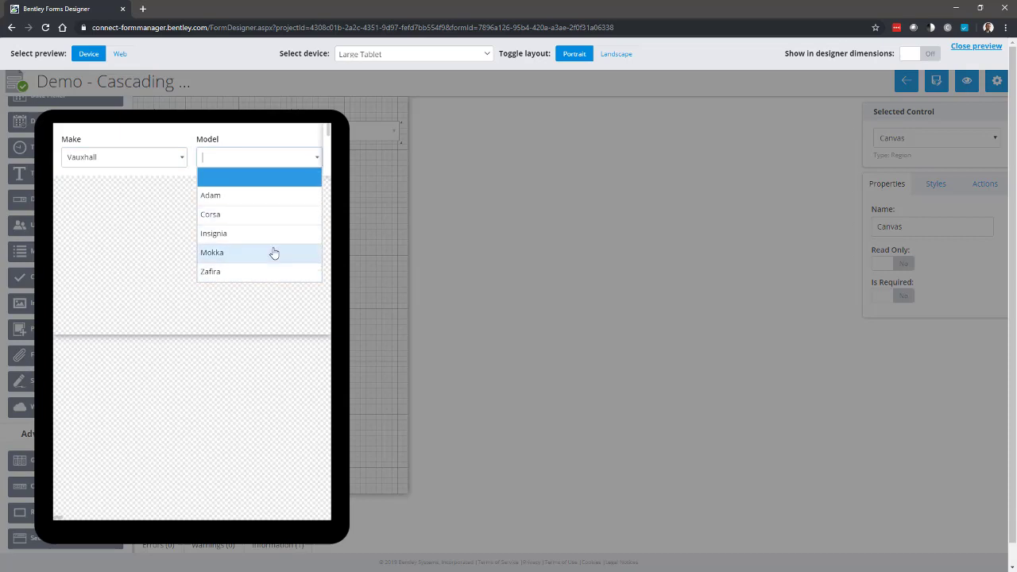
pyautogui.moveTo(264, 276)
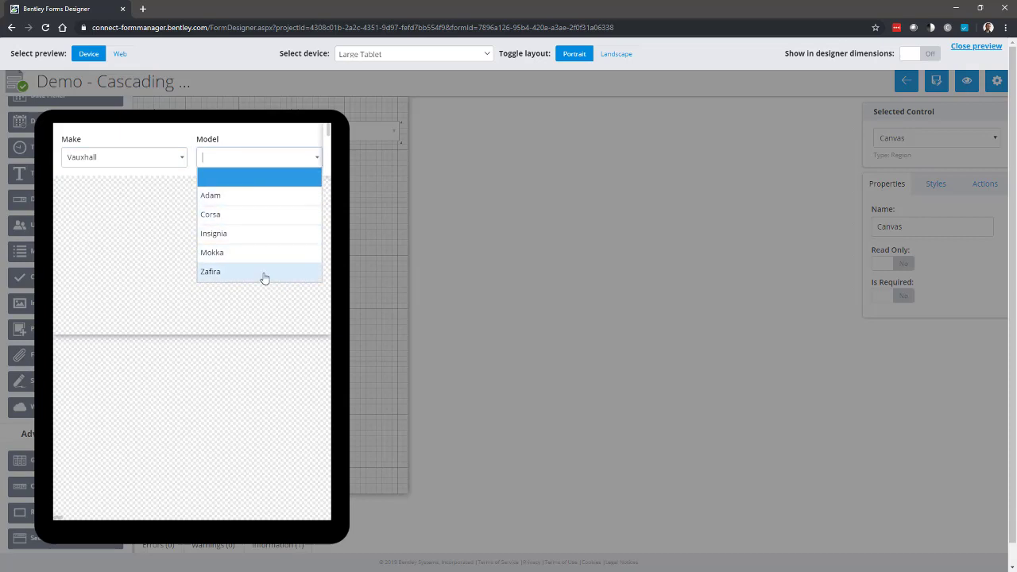
pyautogui.click(209, 271)
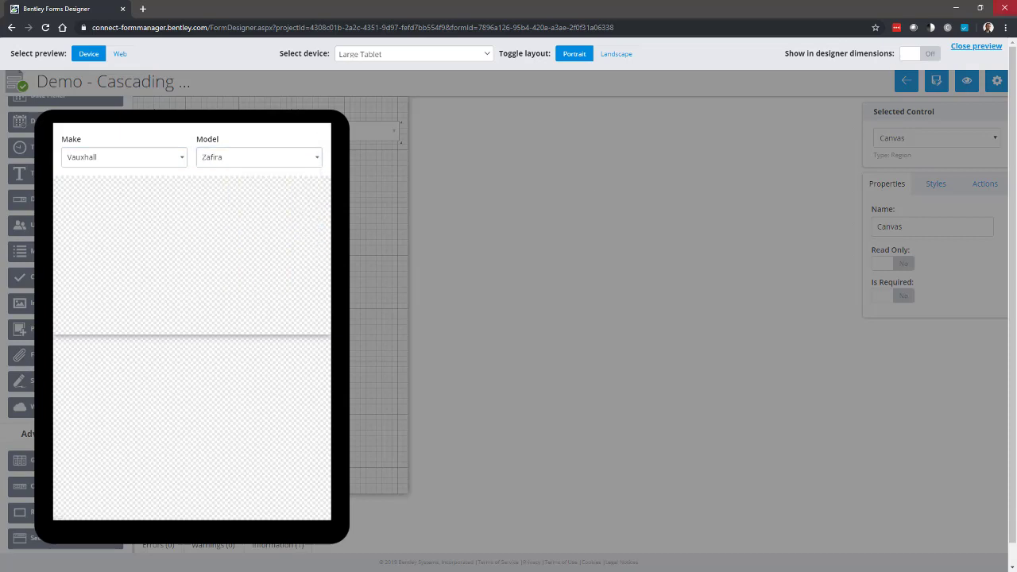
pyautogui.click(976, 45)
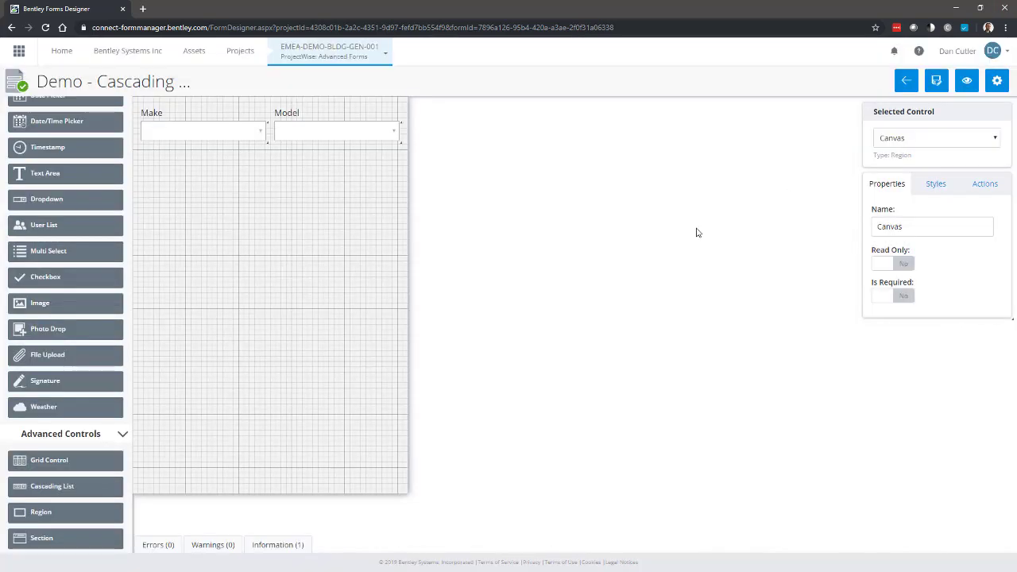
pyautogui.moveTo(834, 110)
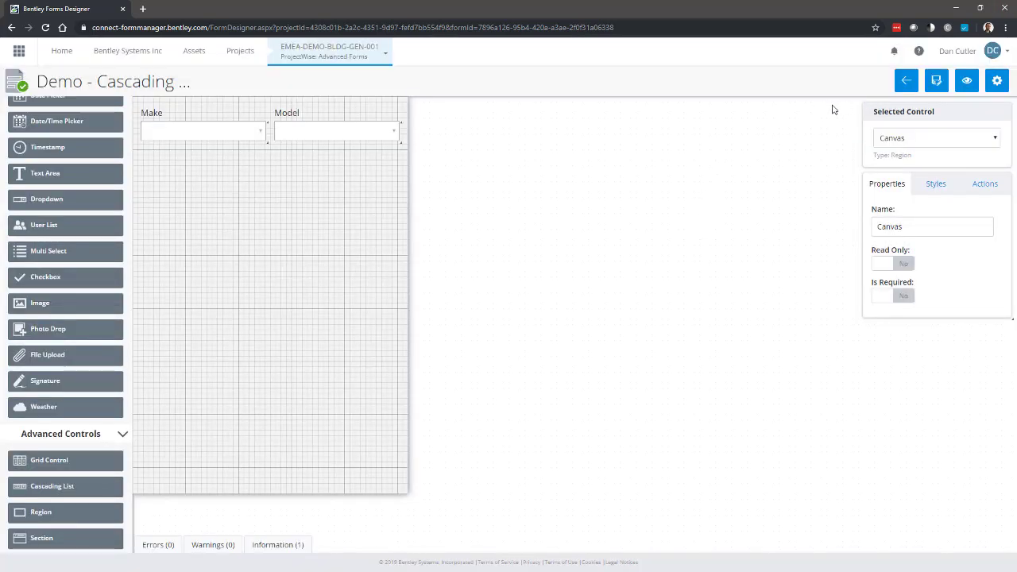
# Exit the cascading list form designer back to the project's Forms dashboard.
pyautogui.click(906, 80)
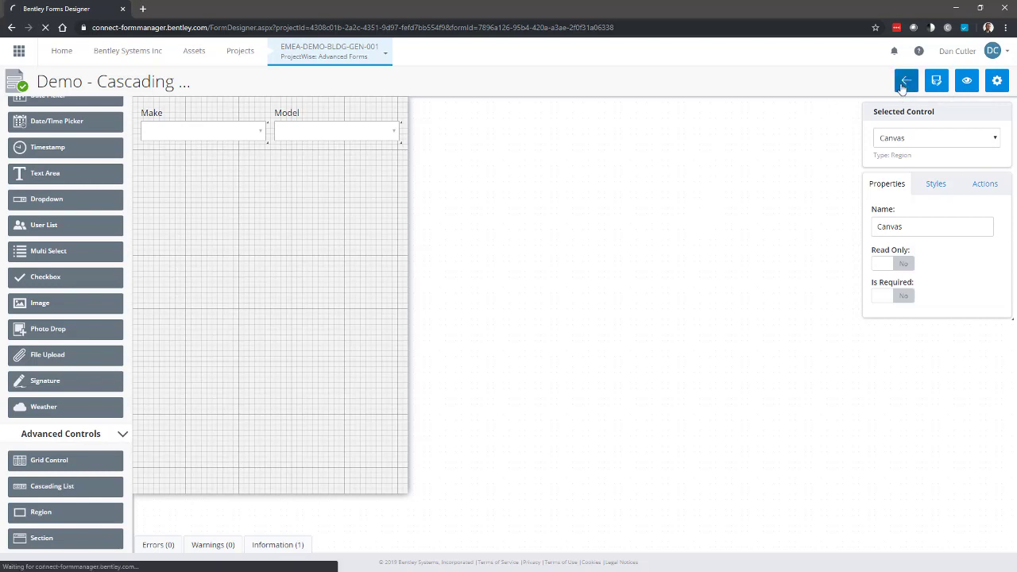
pyautogui.click(905, 81)
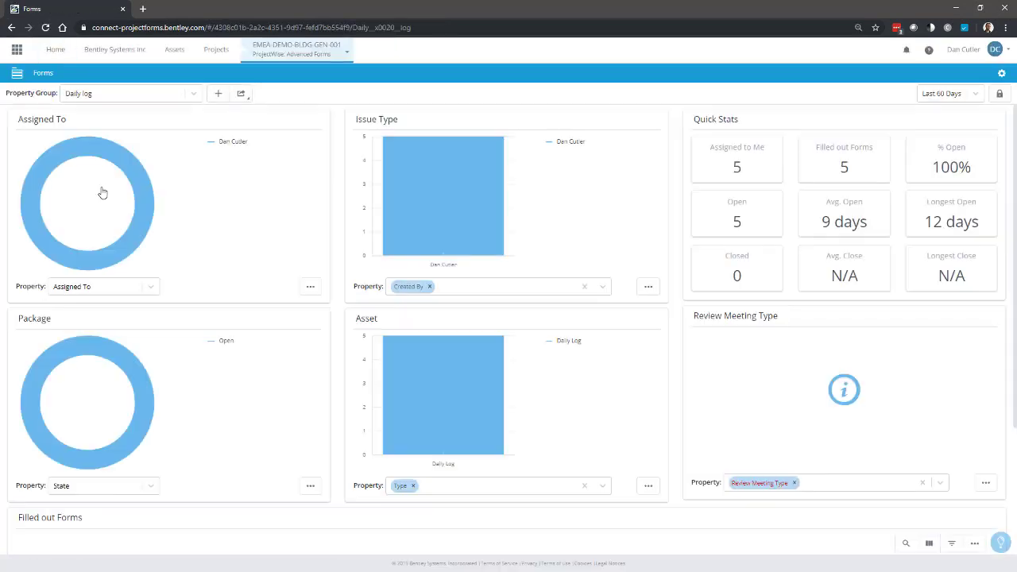
# Switch to the Other property group and create a Demo - Cascading List form instance.
pyautogui.click(127, 93)
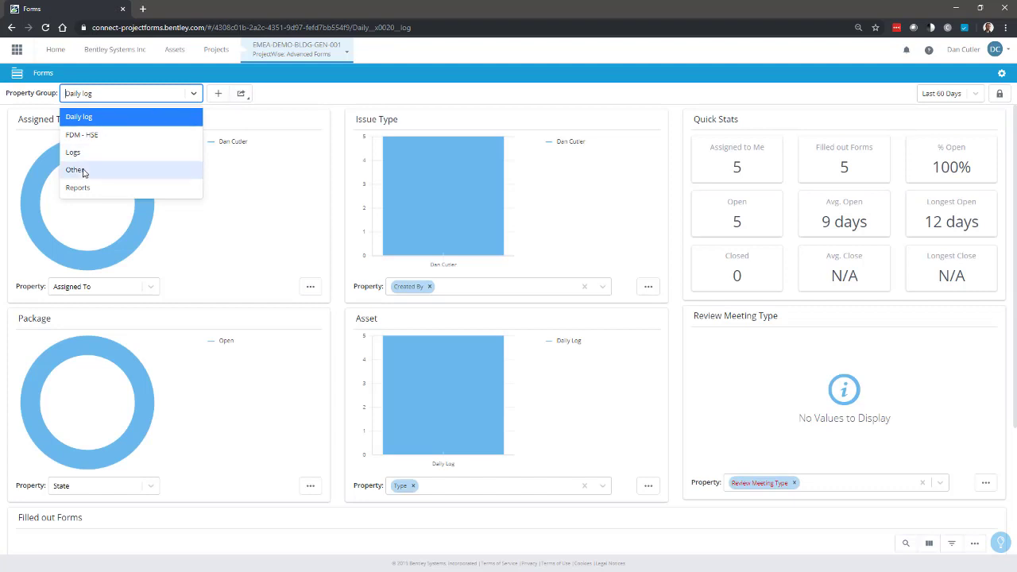
pyautogui.click(76, 169)
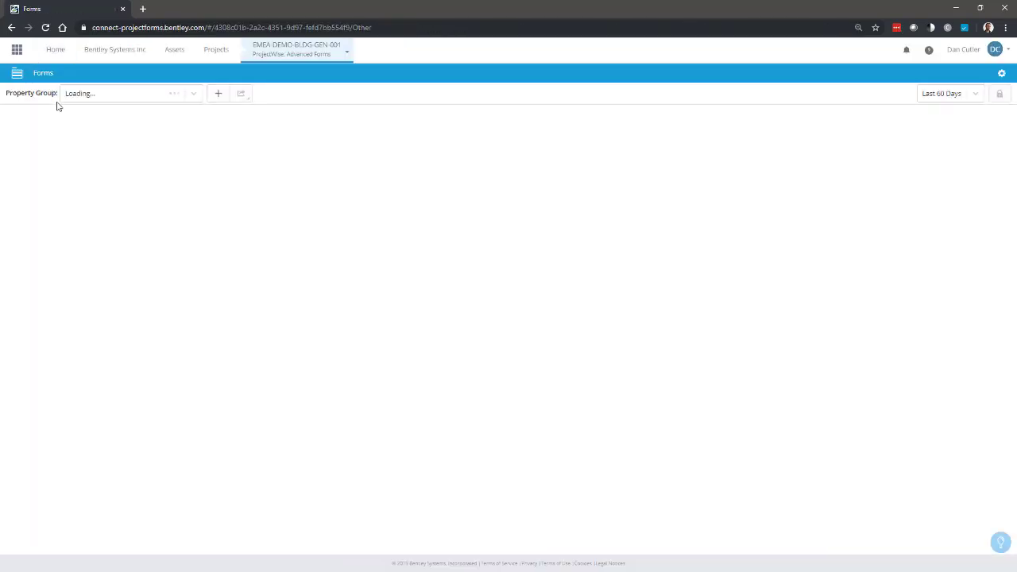
pyautogui.click(218, 93)
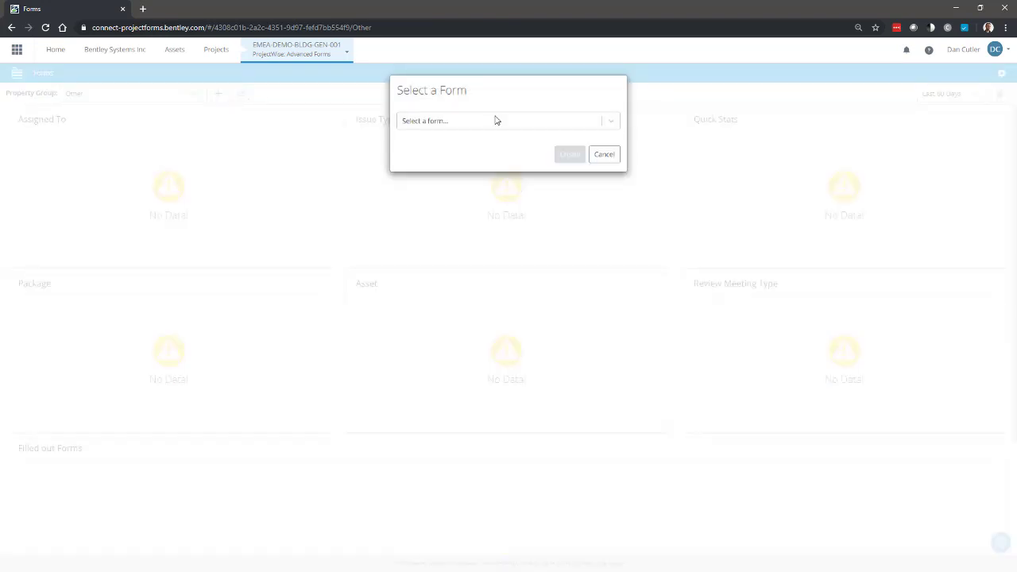
pyautogui.click(505, 121)
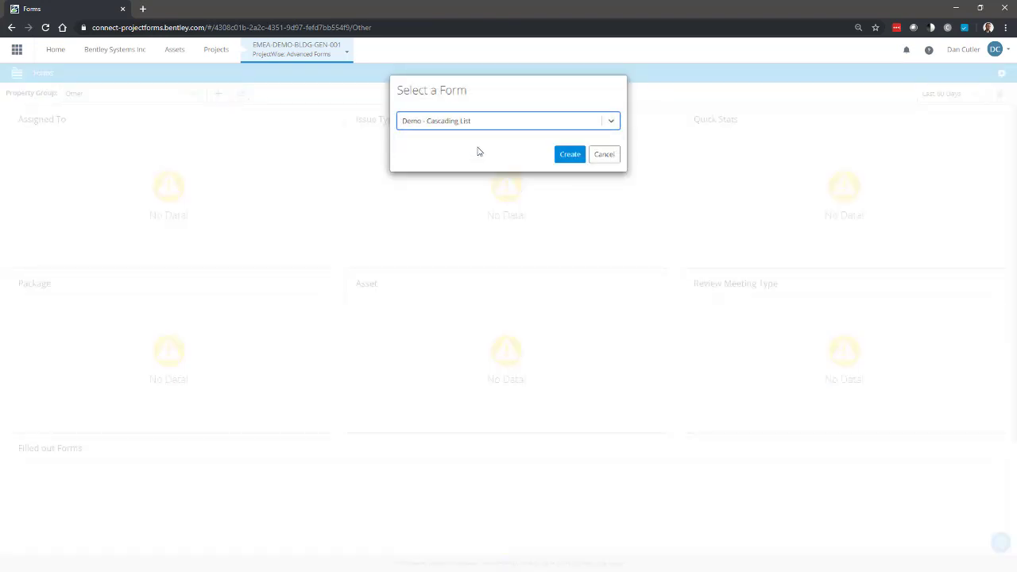
pyautogui.click(570, 154)
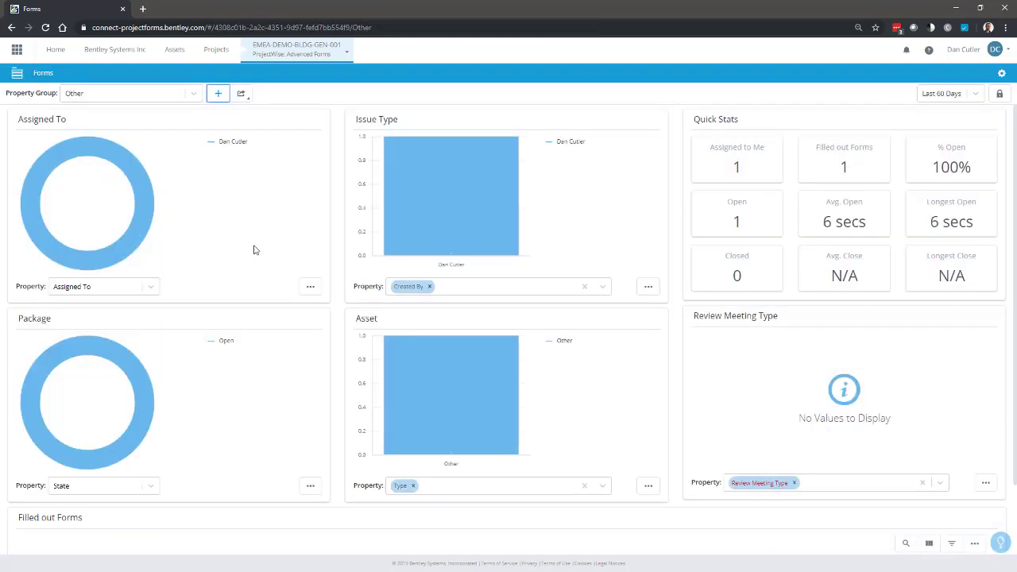
pyautogui.scroll(-3)
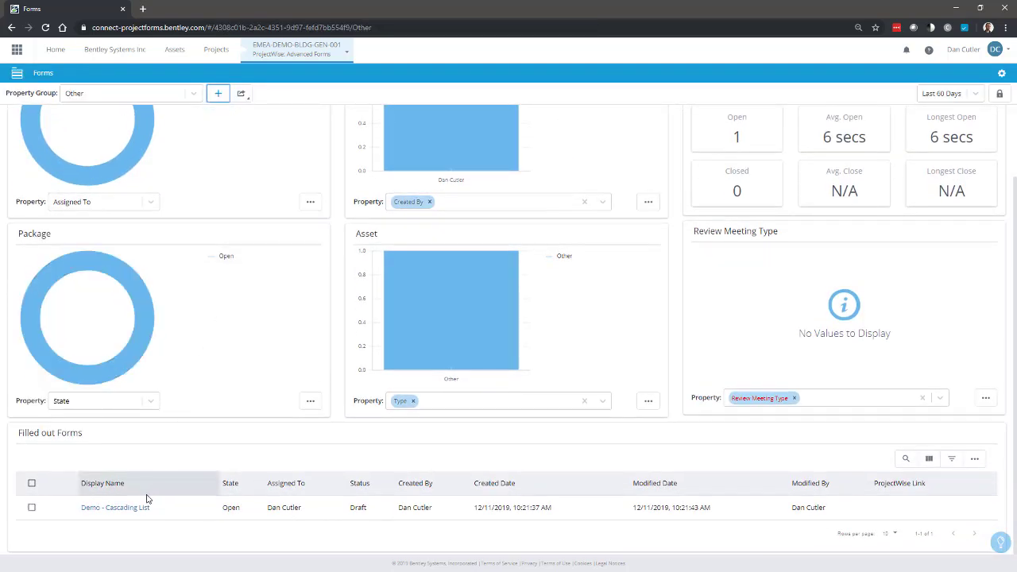